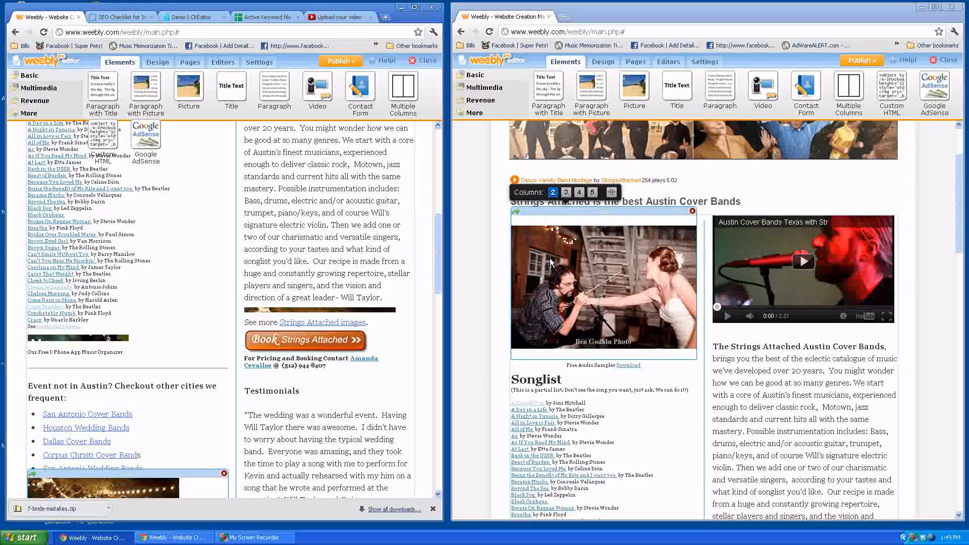
# Step: Browse down the landing page past the other-cities list to the Custom HTML photo elements
pyautogui.click(603, 291)
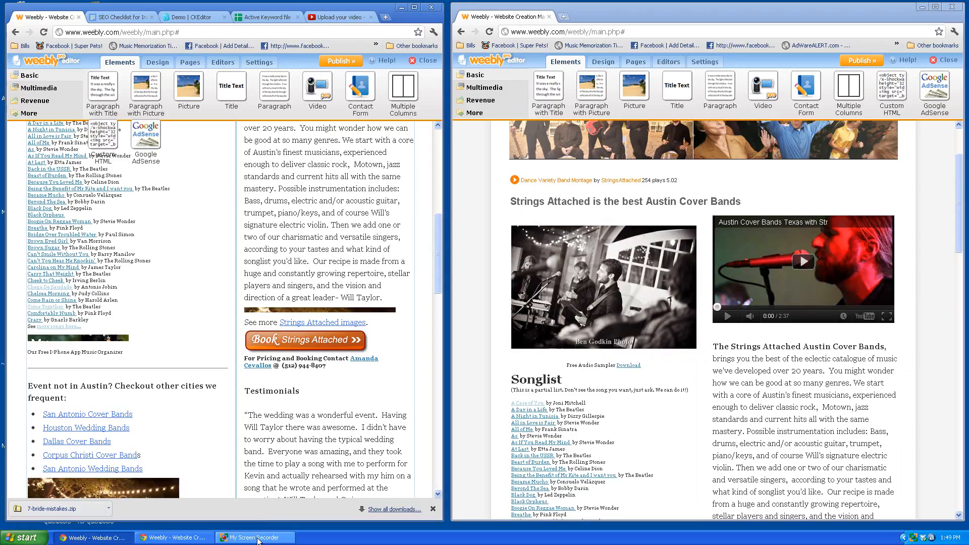
pyautogui.click(254, 537)
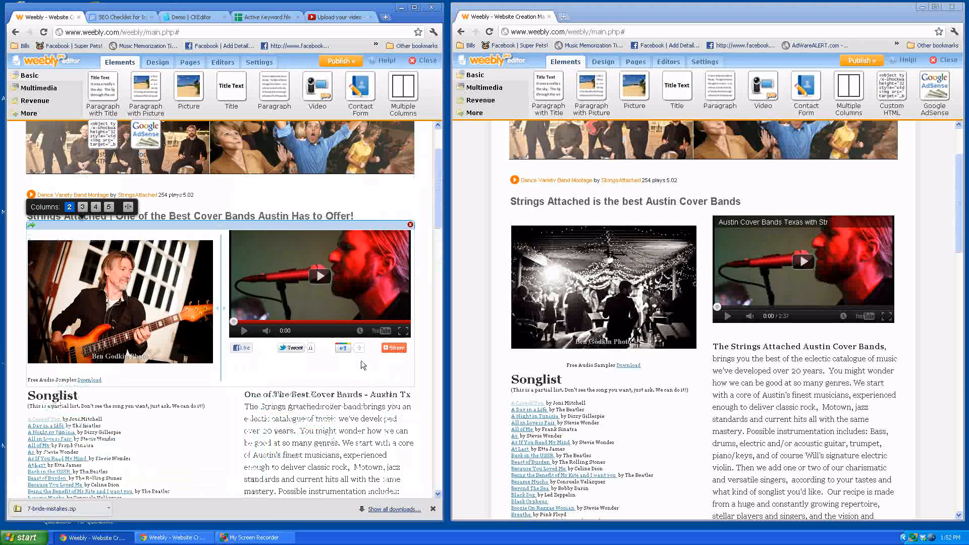
pyautogui.scroll(-3)
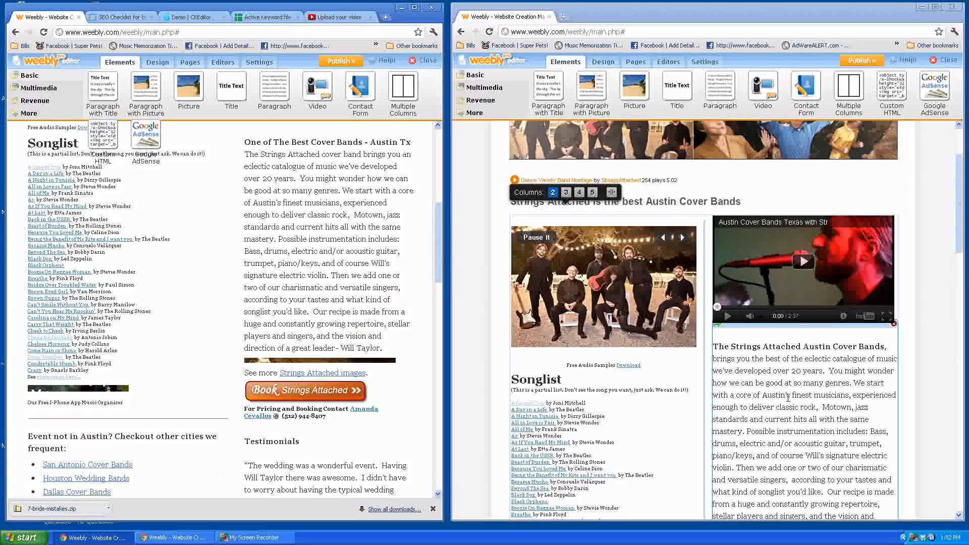
pyautogui.scroll(-3)
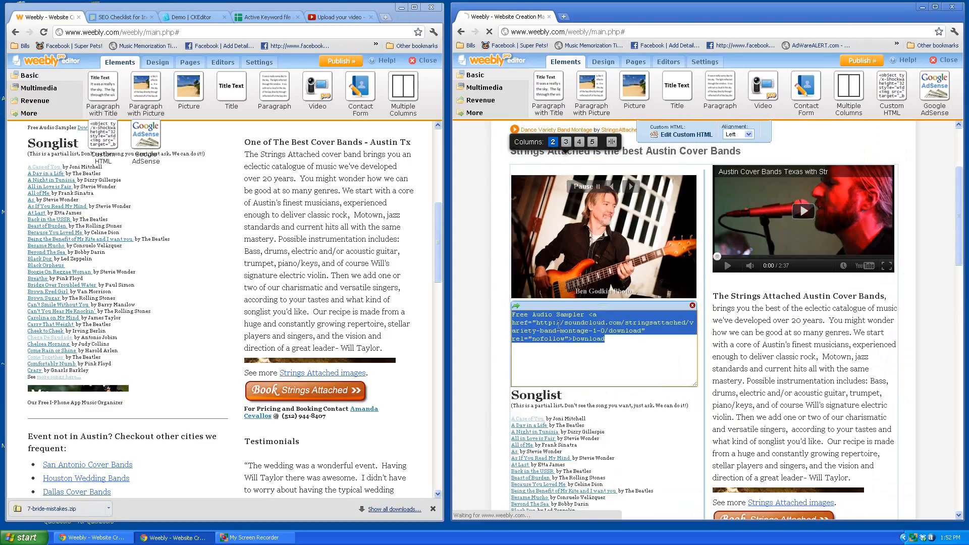
pyautogui.scroll(-3)
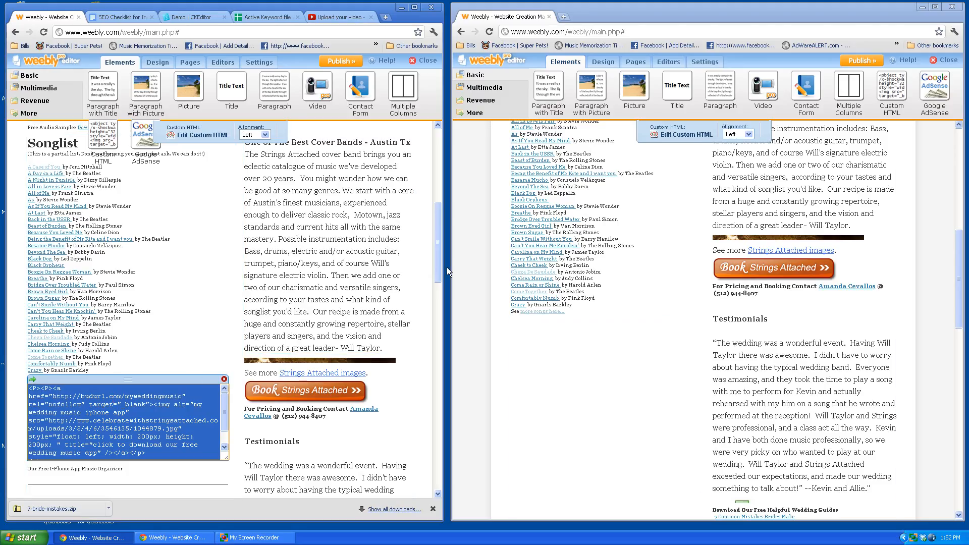
pyautogui.scroll(-3)
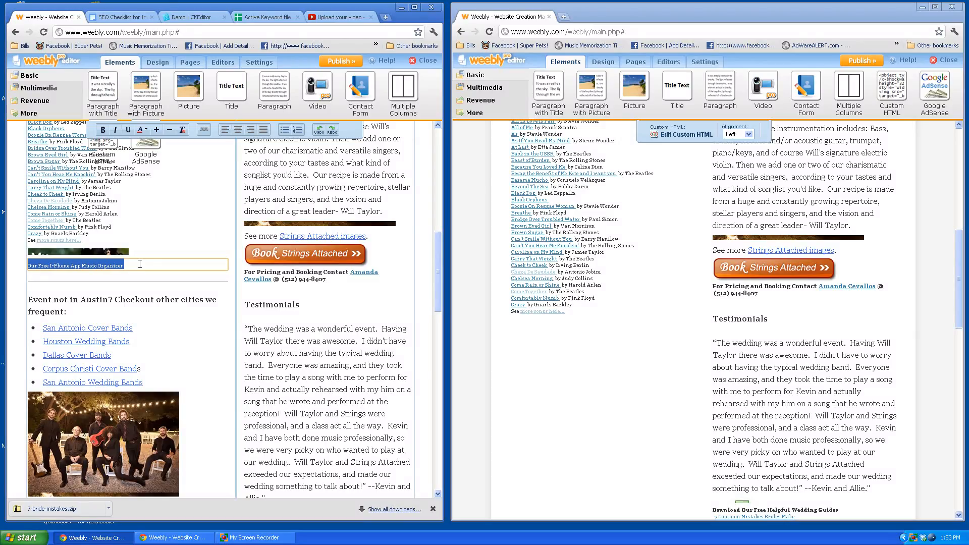
pyautogui.moveTo(316, 93)
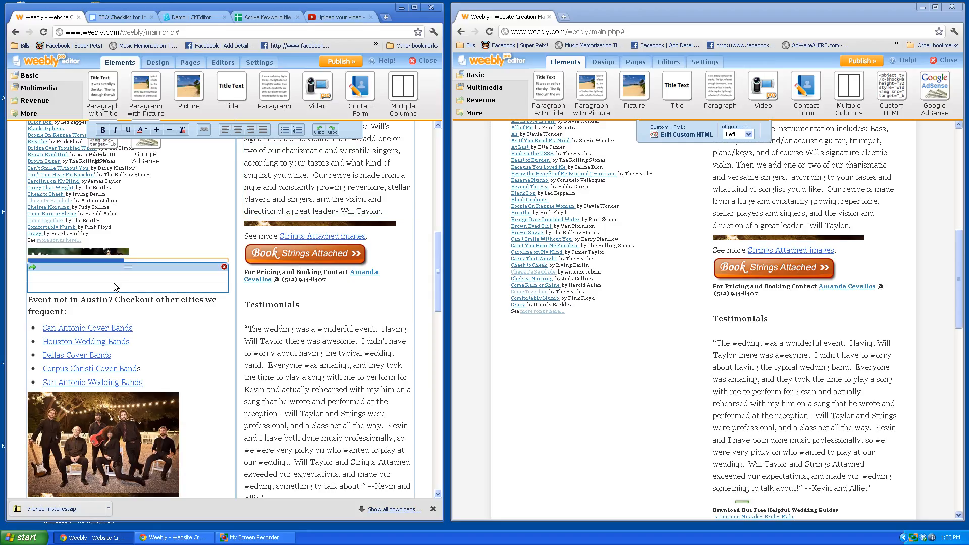
pyautogui.moveTo(115, 288)
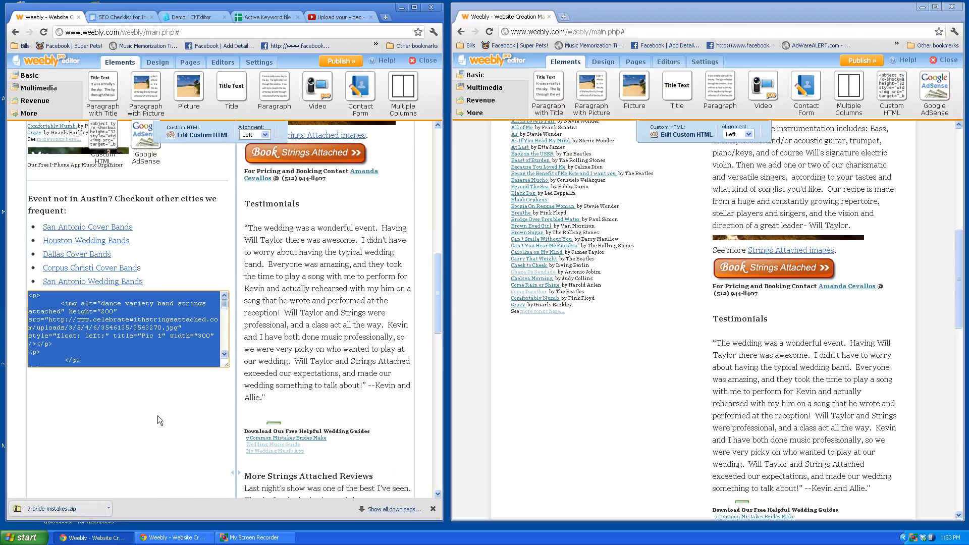
pyautogui.moveTo(164, 431)
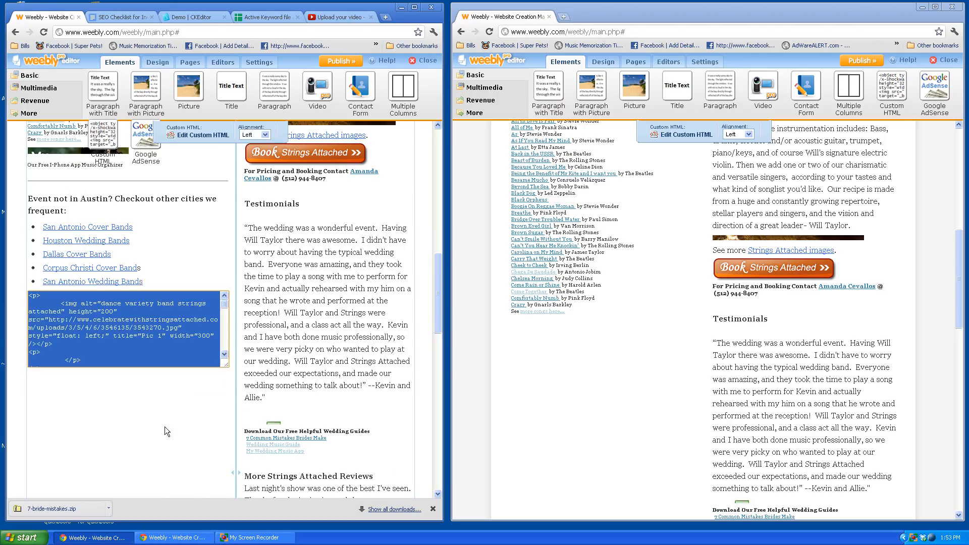
pyautogui.scroll(-3)
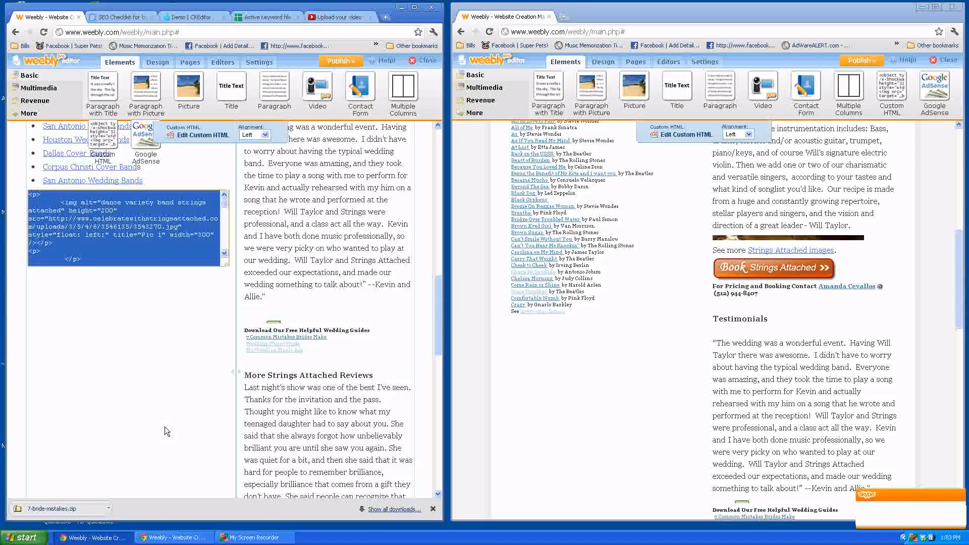
pyautogui.scroll(-3)
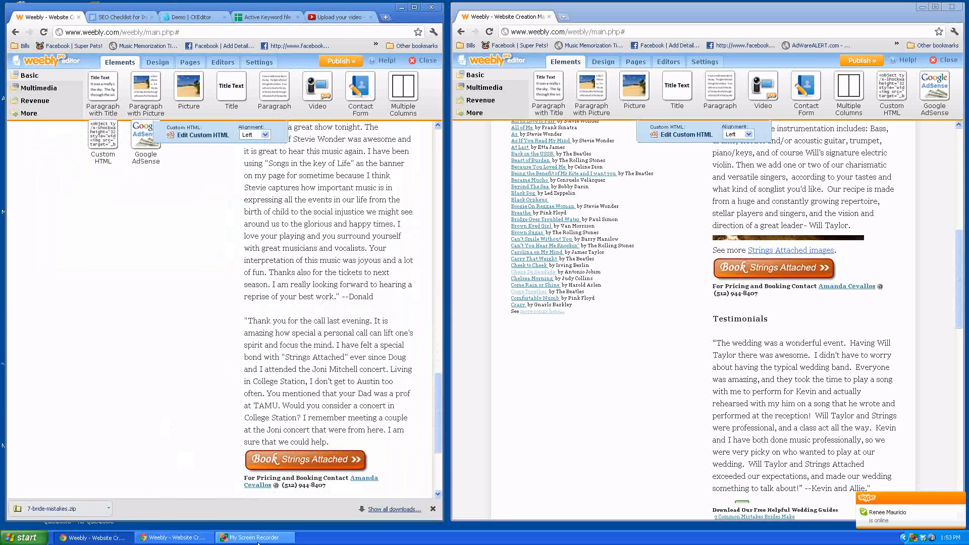
pyautogui.click(253, 537)
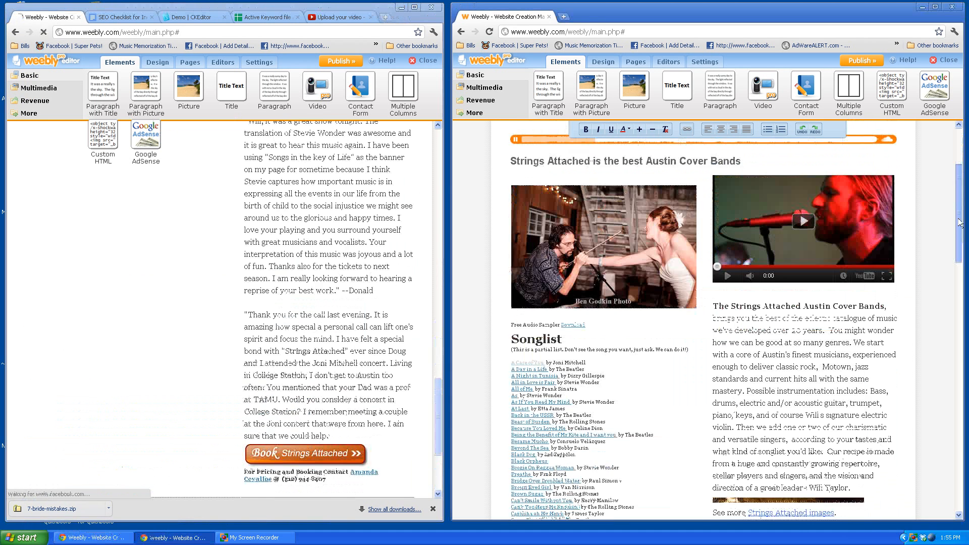
pyautogui.scroll(-3)
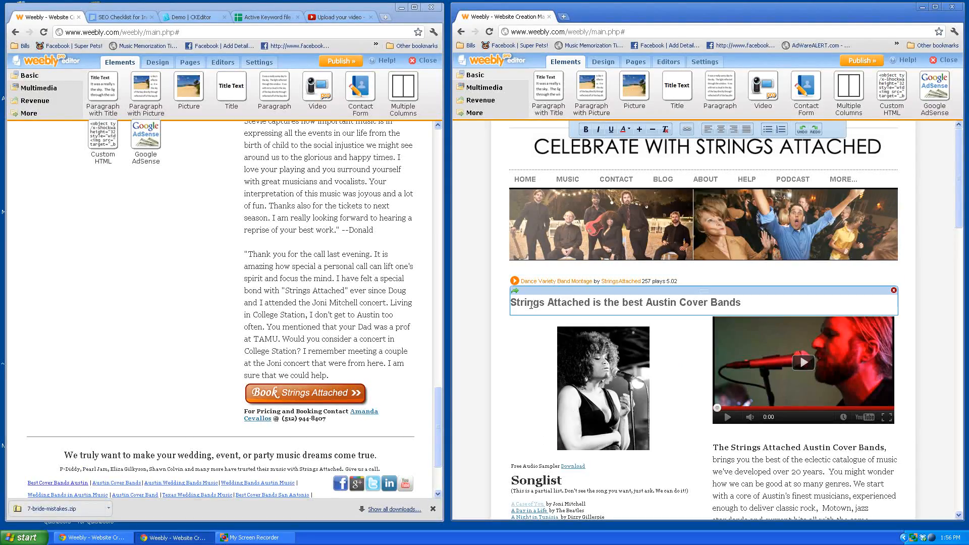
# Step: Note the 'Austin Cover Bands' heading keyword and reach the group photo's embedded code
pyautogui.doubleClick(676, 302)
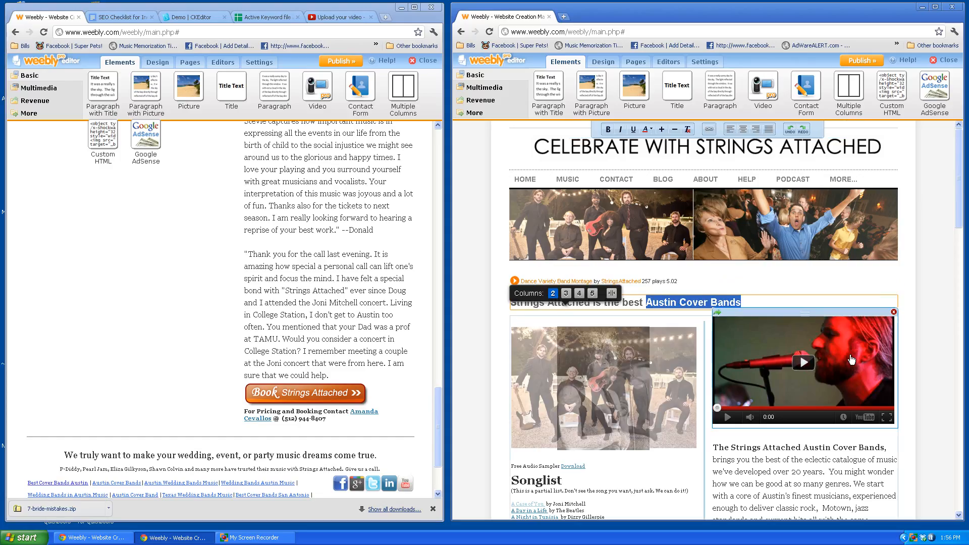
pyautogui.scroll(-3)
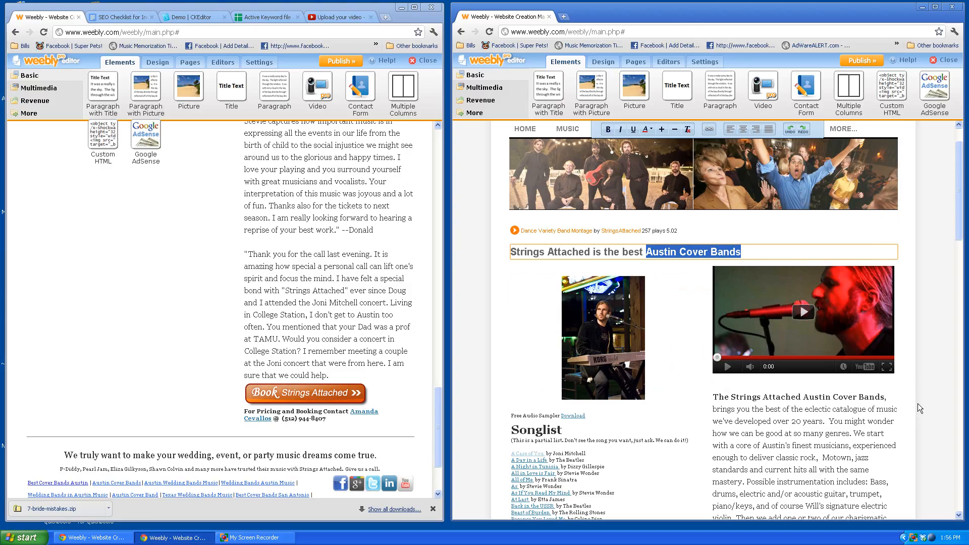
pyautogui.scroll(-3)
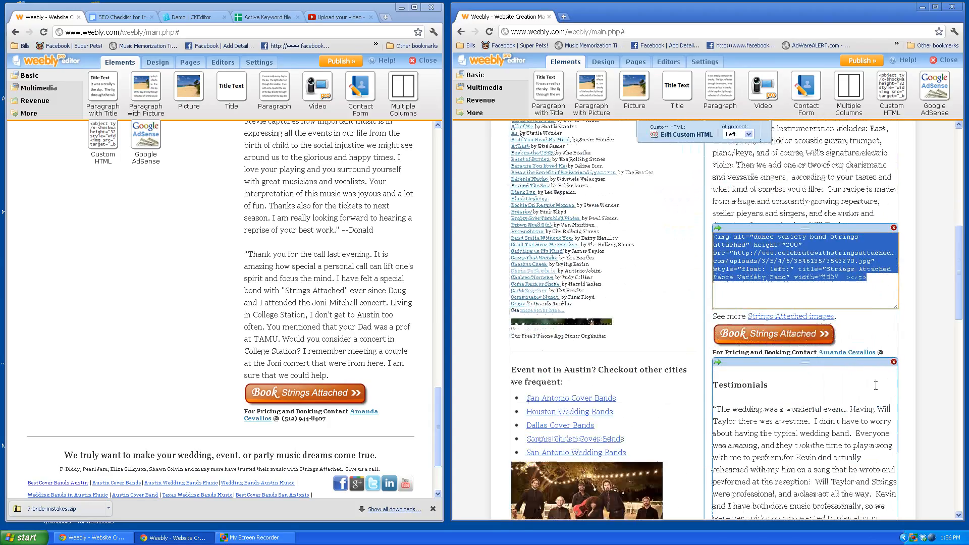
pyautogui.scroll(-3)
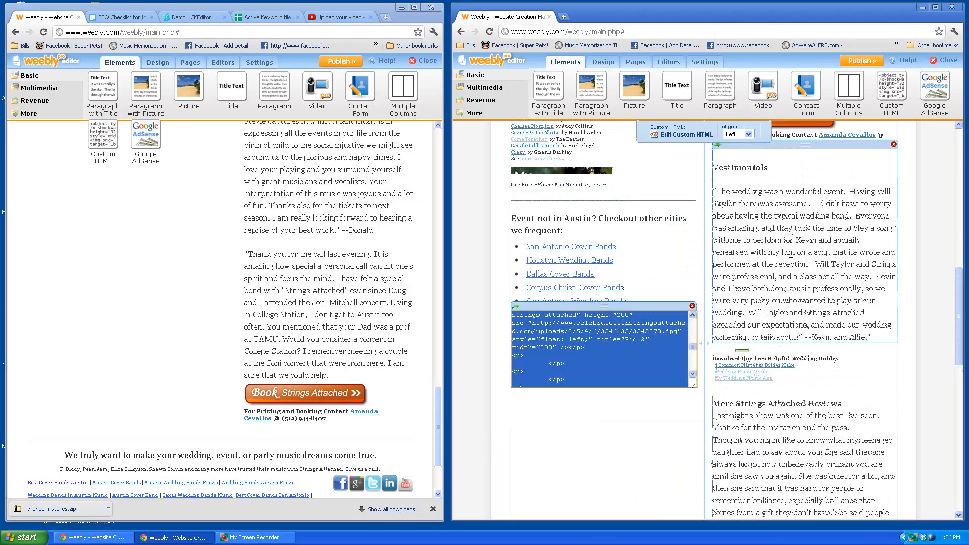
# Step: Set the photo's img alt and title to 'austin cover bands group pic' in the Custom HTML box
pyautogui.scroll(3)
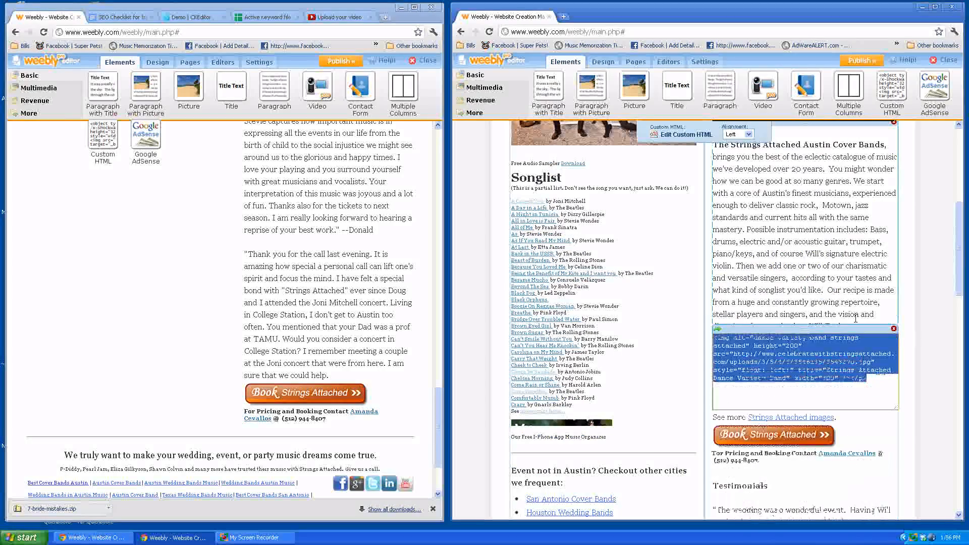
pyautogui.click(792, 367)
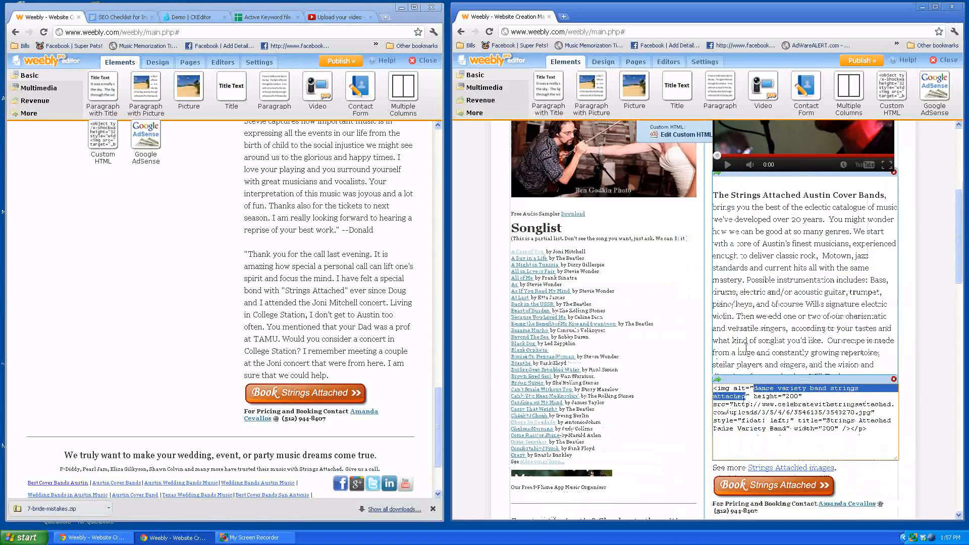
pyautogui.scroll(-3)
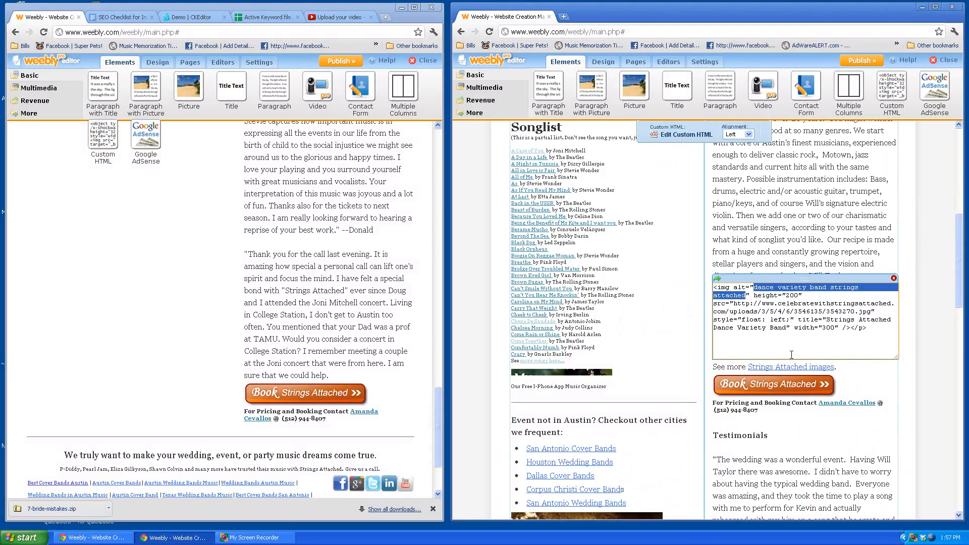
pyautogui.write('austin cover')
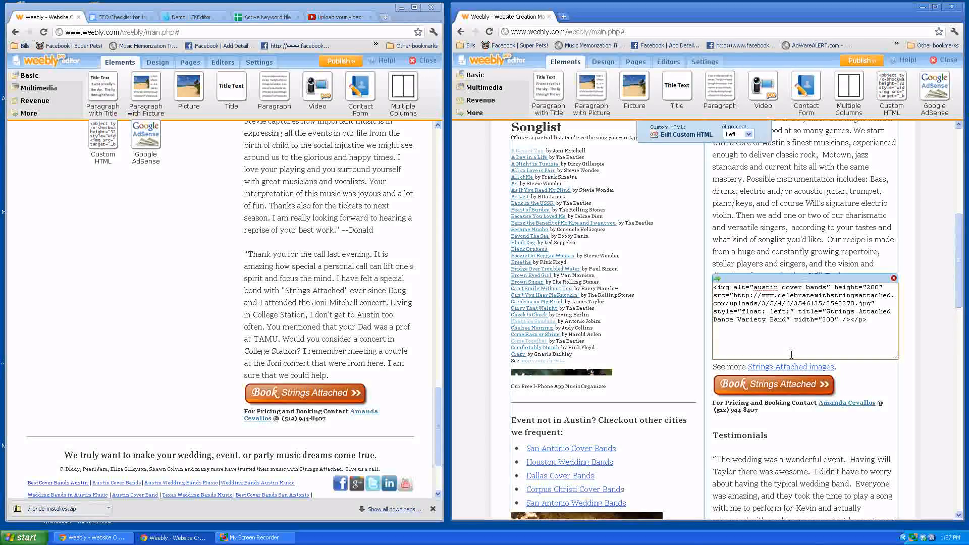
pyautogui.write('group pic')
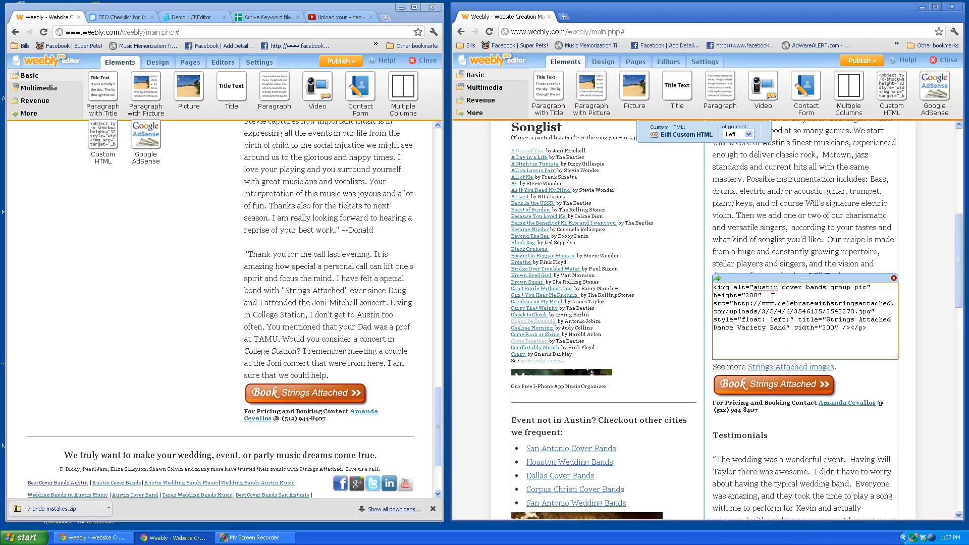
pyautogui.doubleClick(810, 287)
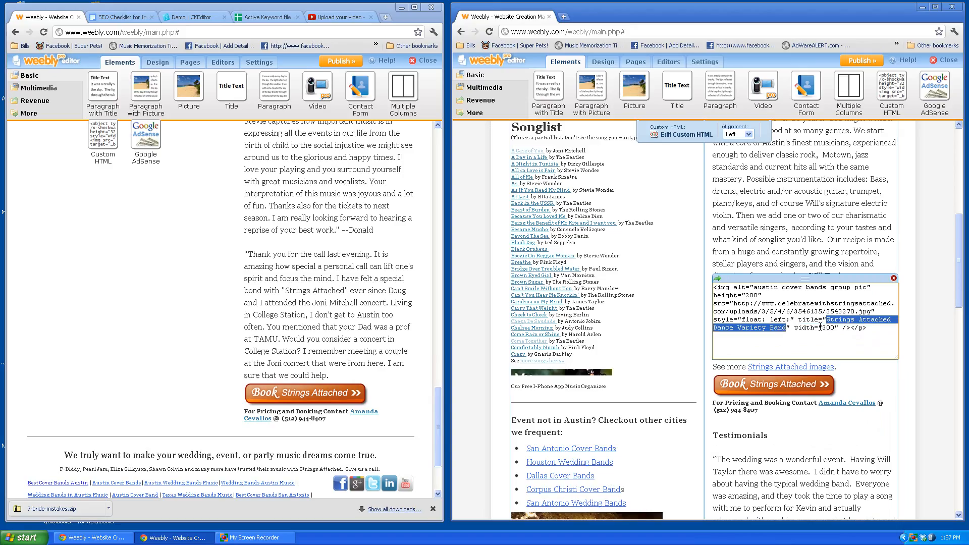
pyautogui.write('austin cover bands group pic')
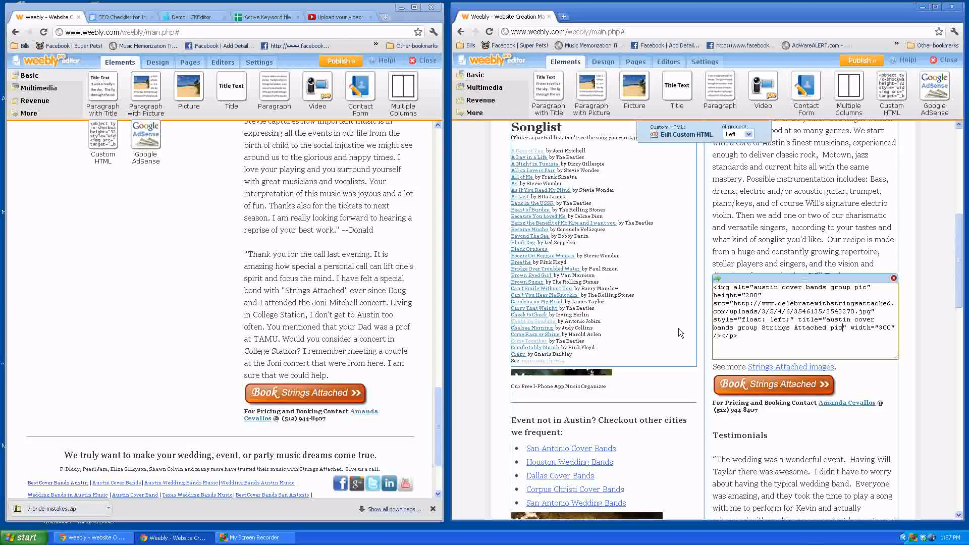
pyautogui.scroll(-3)
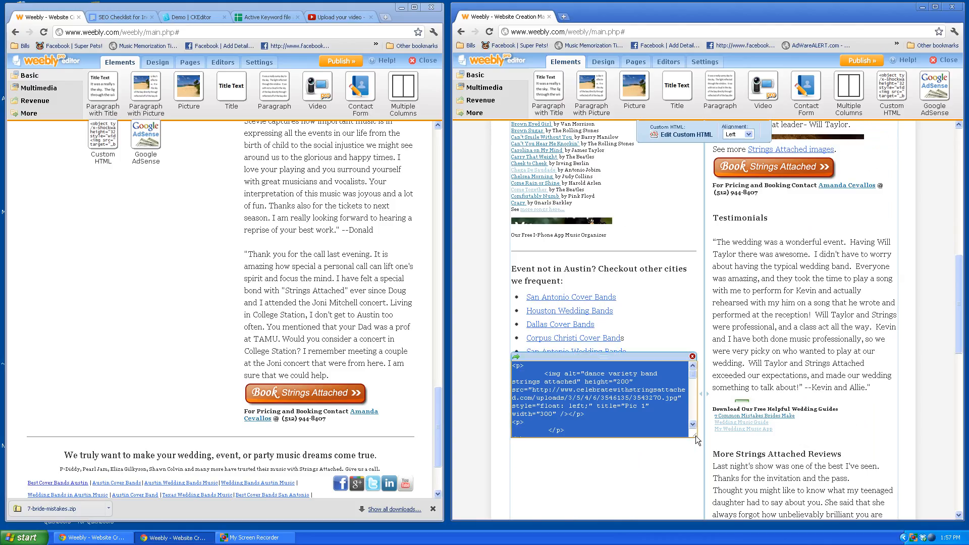
# Step: Locate the step 8b multi-photo HTML code template in the SEO checklist for copying
pyautogui.scroll(-3)
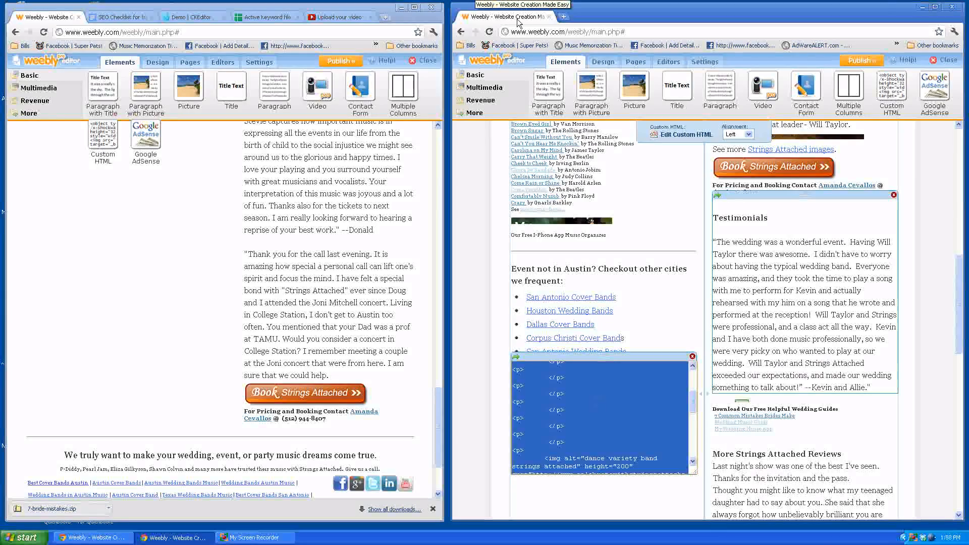
pyautogui.click(192, 17)
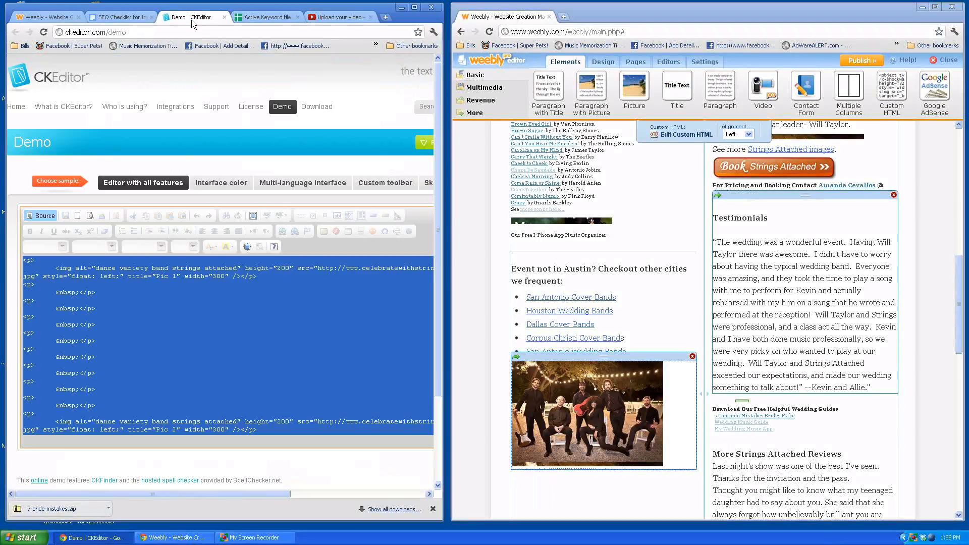
pyautogui.click(39, 215)
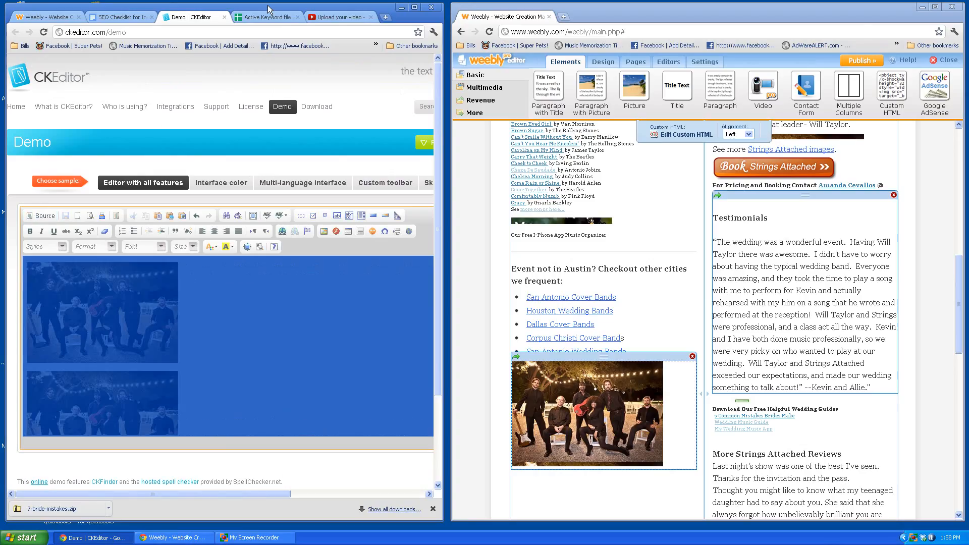
pyautogui.click(120, 17)
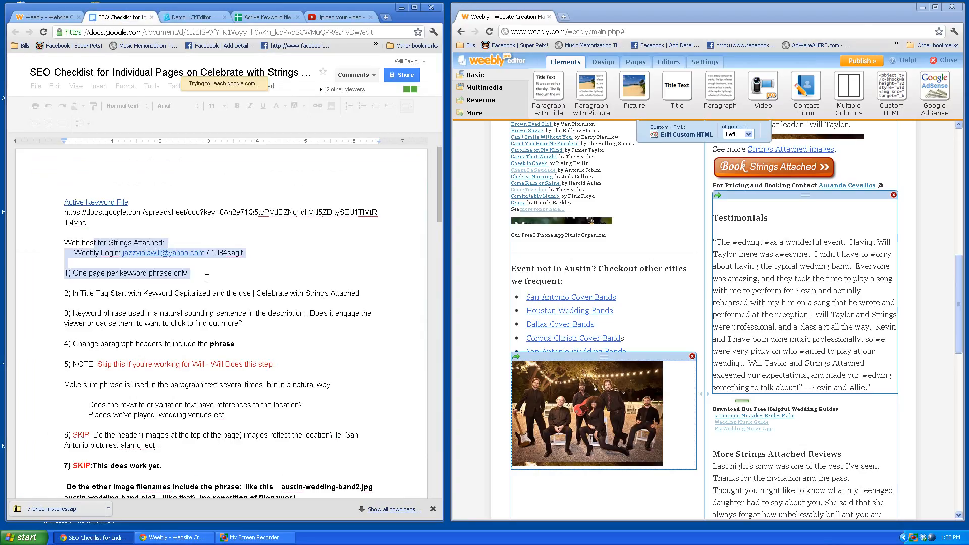
pyautogui.scroll(-3)
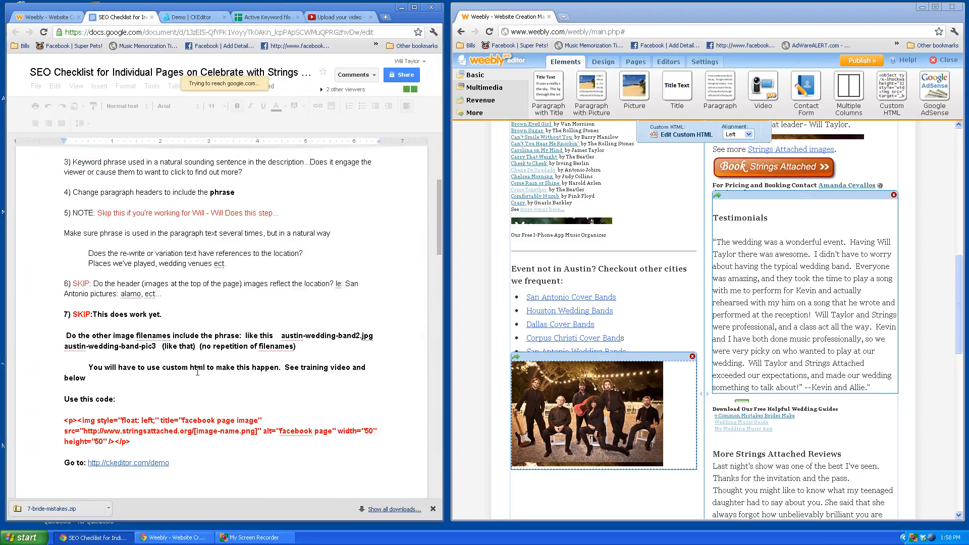
pyautogui.scroll(-3)
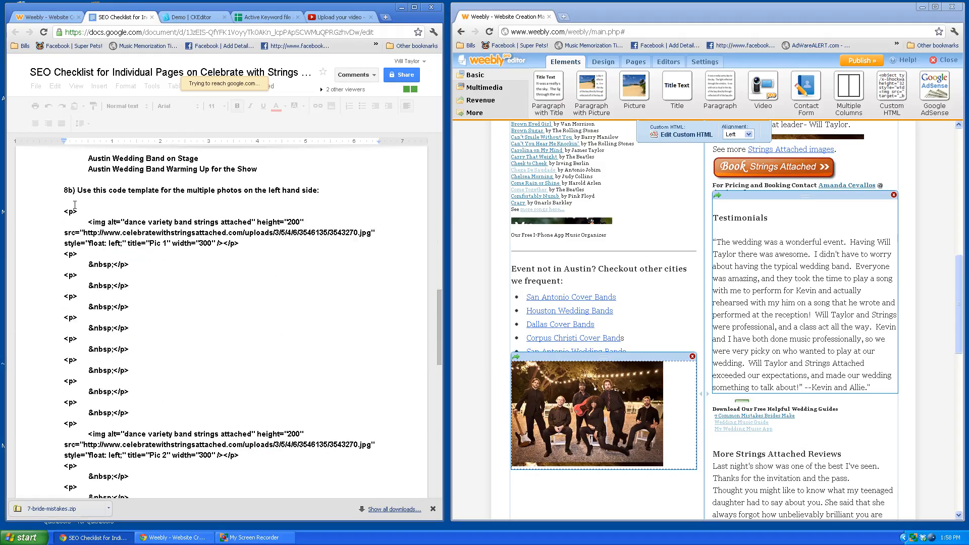
pyautogui.scroll(3)
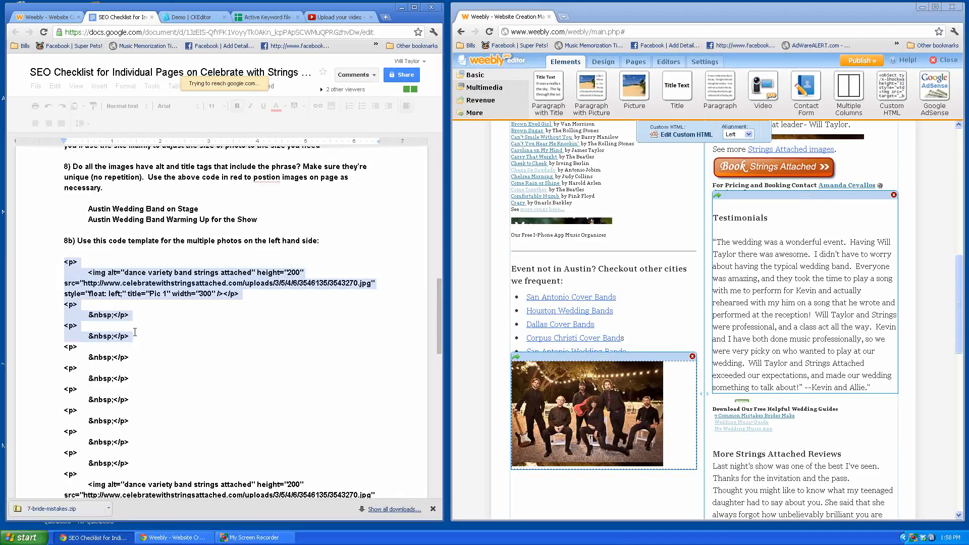
pyautogui.scroll(-3)
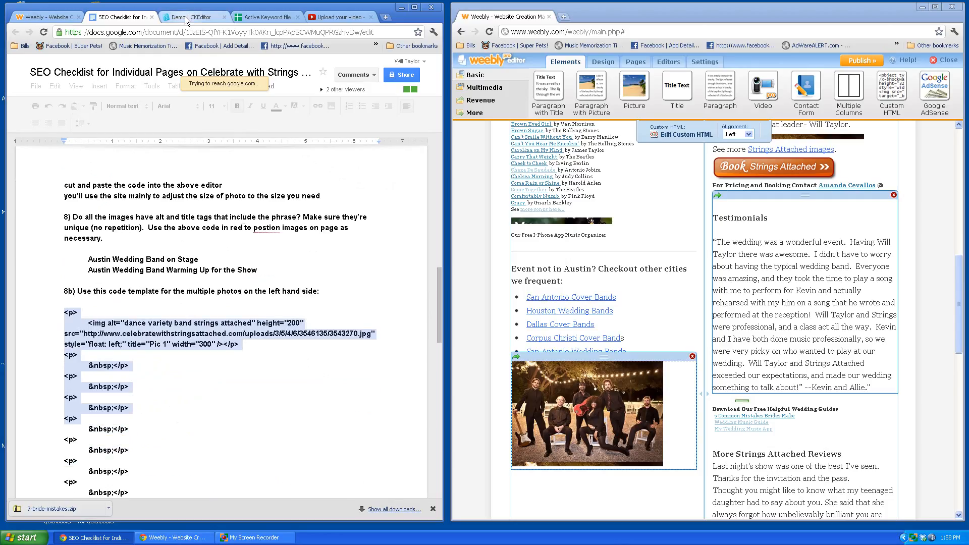
pyautogui.click(191, 17)
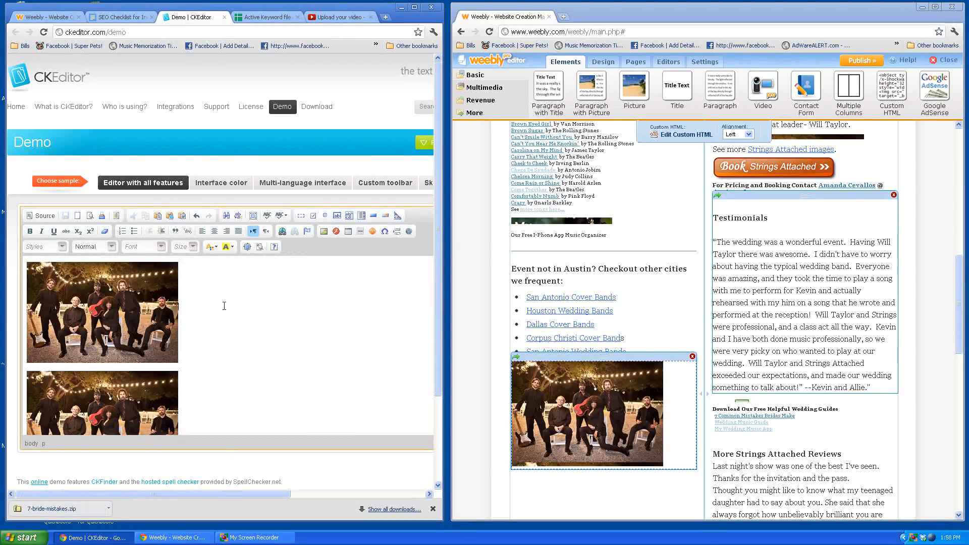
pyautogui.scroll(-3)
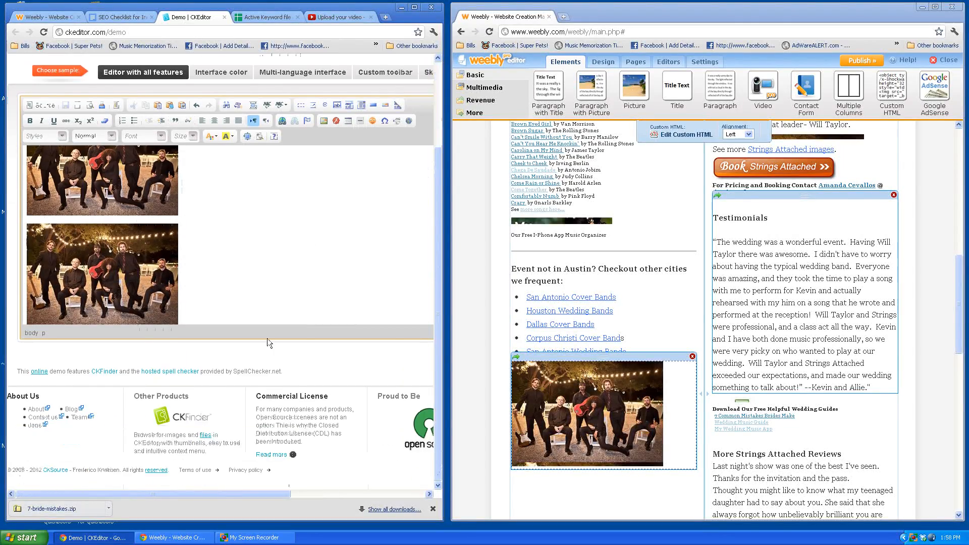
pyautogui.scroll(3)
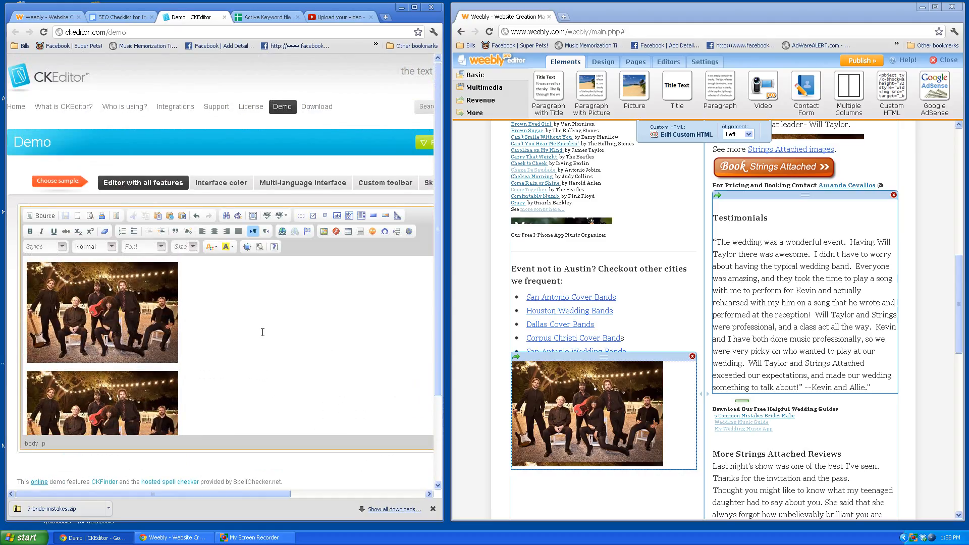
pyautogui.moveTo(39, 215)
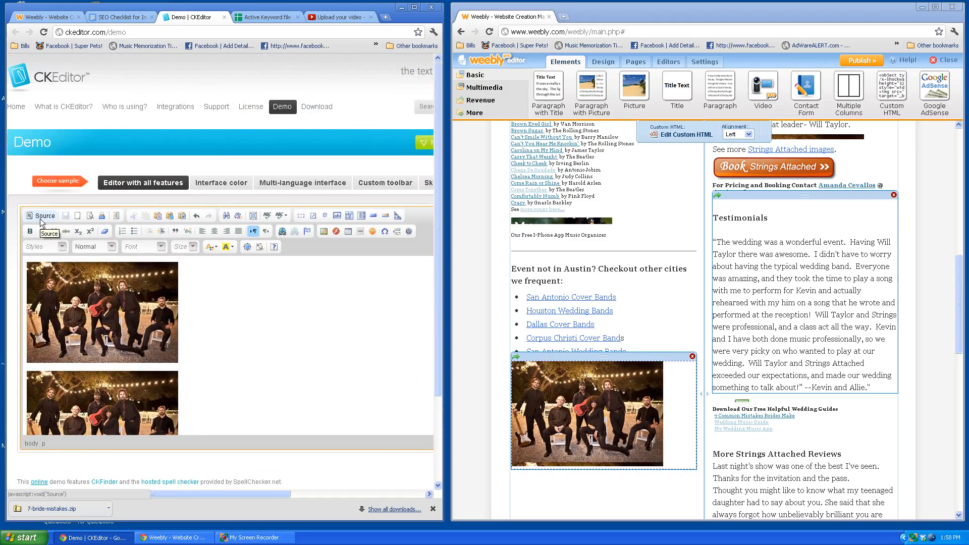
pyautogui.click(42, 215)
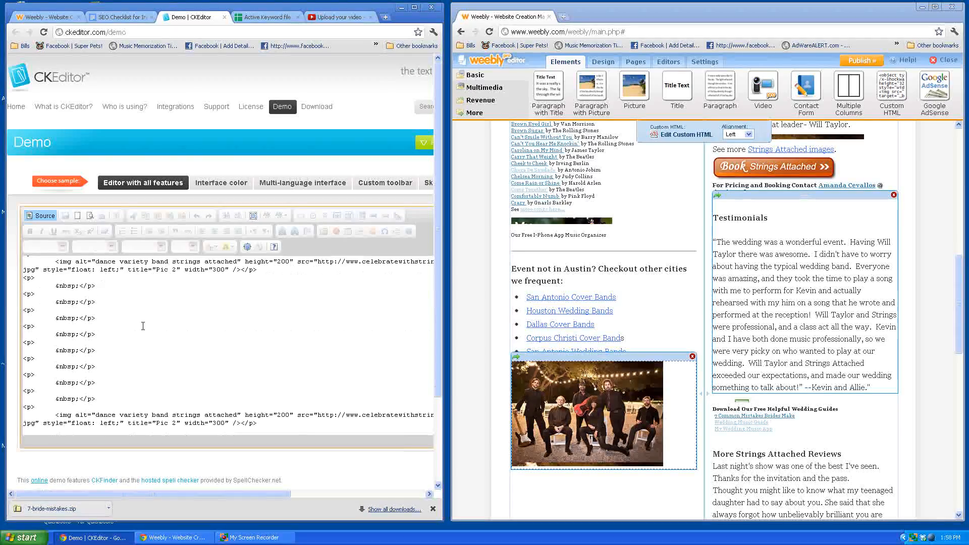
pyautogui.press('ctrl+a')
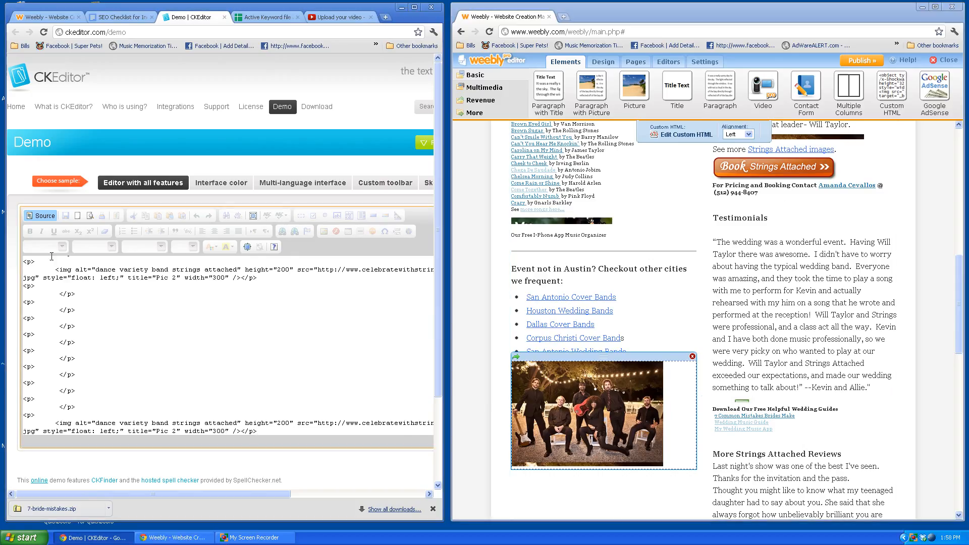
pyautogui.click(39, 216)
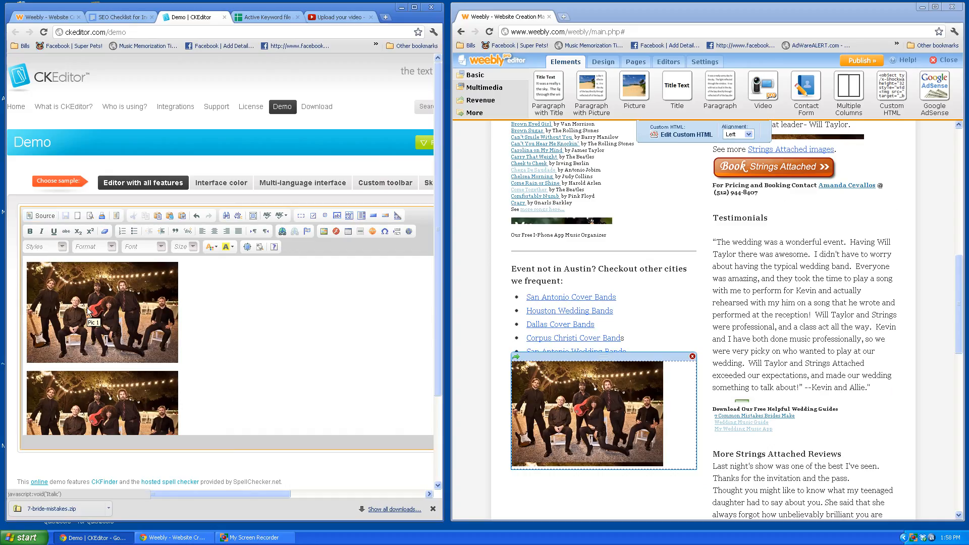
pyautogui.scroll(-3)
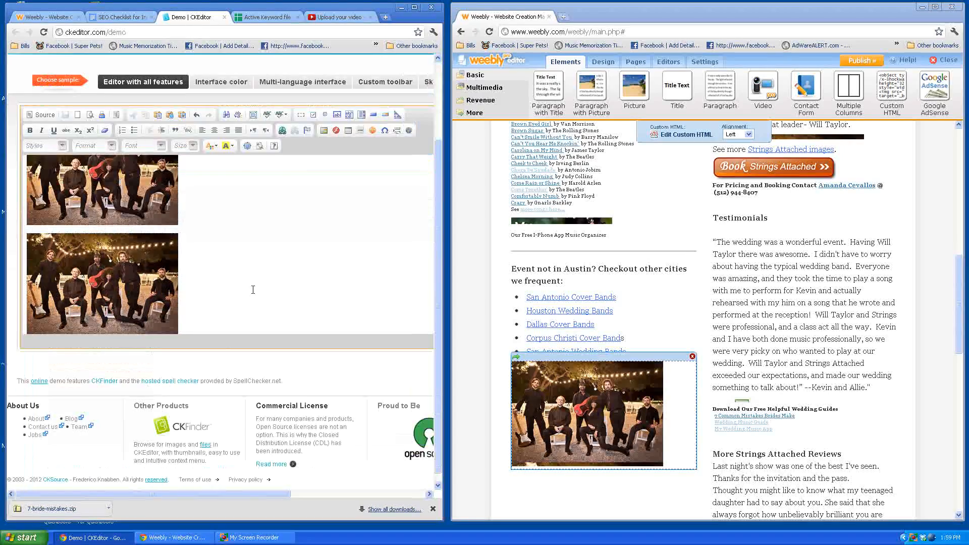
pyautogui.scroll(3)
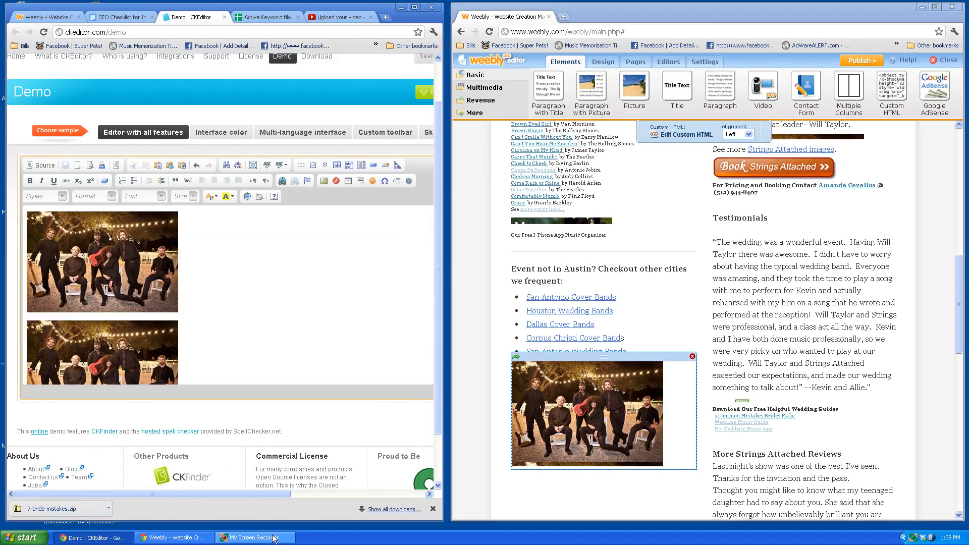
pyautogui.click(253, 537)
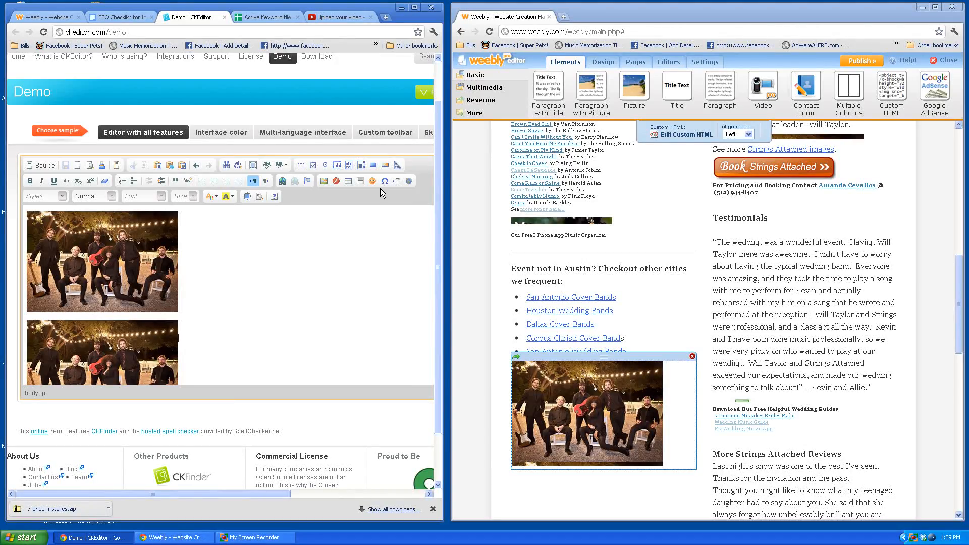
pyautogui.click(331, 18)
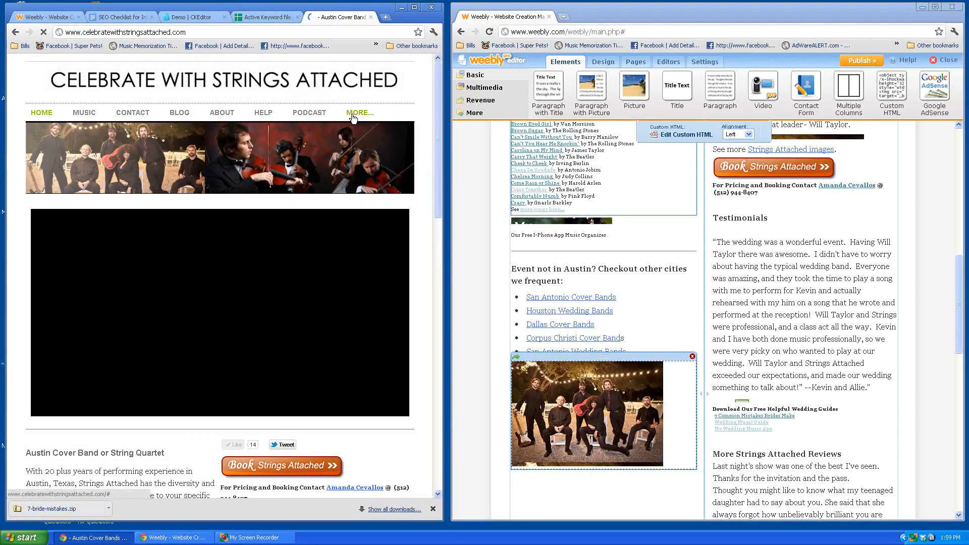
# Step: Reach the band site's MORE > PICTURES gallery and bring up options on the first-row stage photo
pyautogui.click(359, 112)
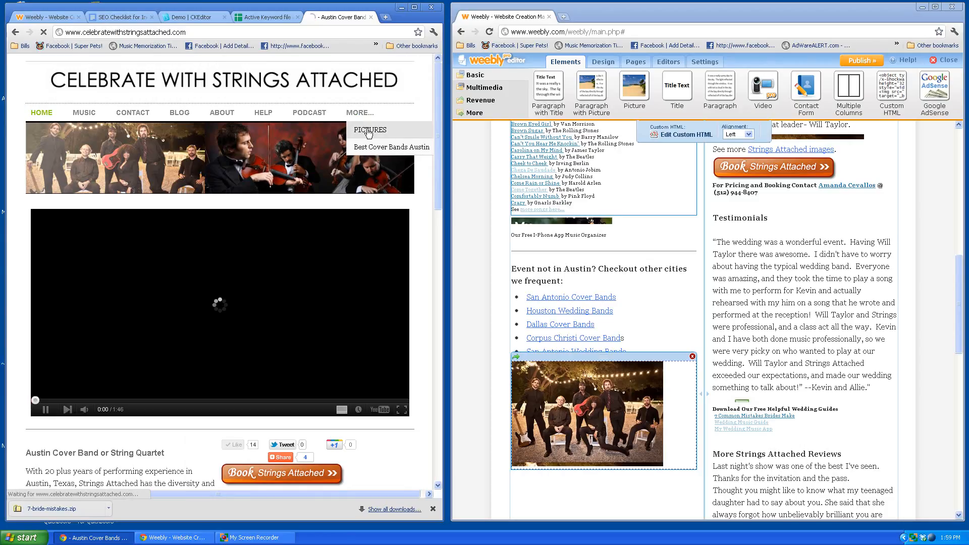
pyautogui.click(369, 130)
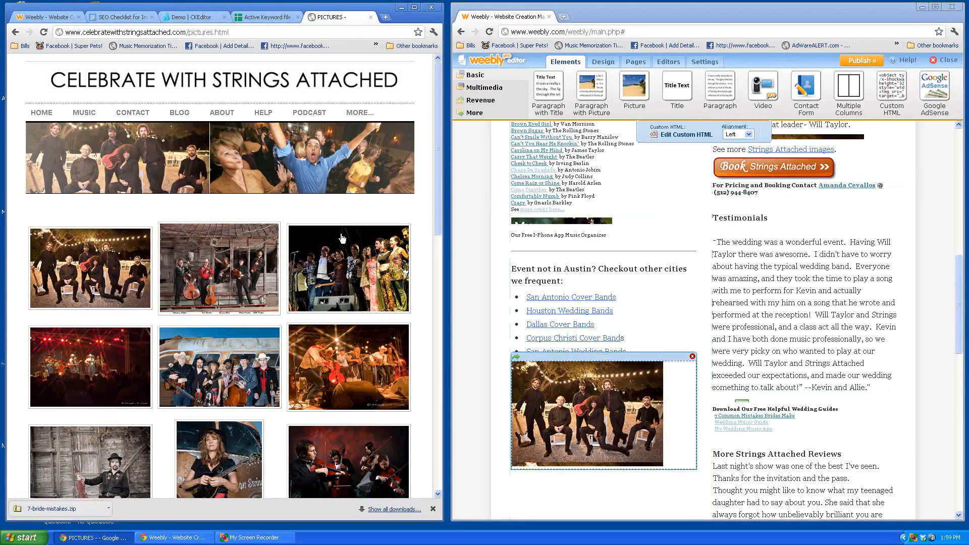
pyautogui.moveTo(80, 274)
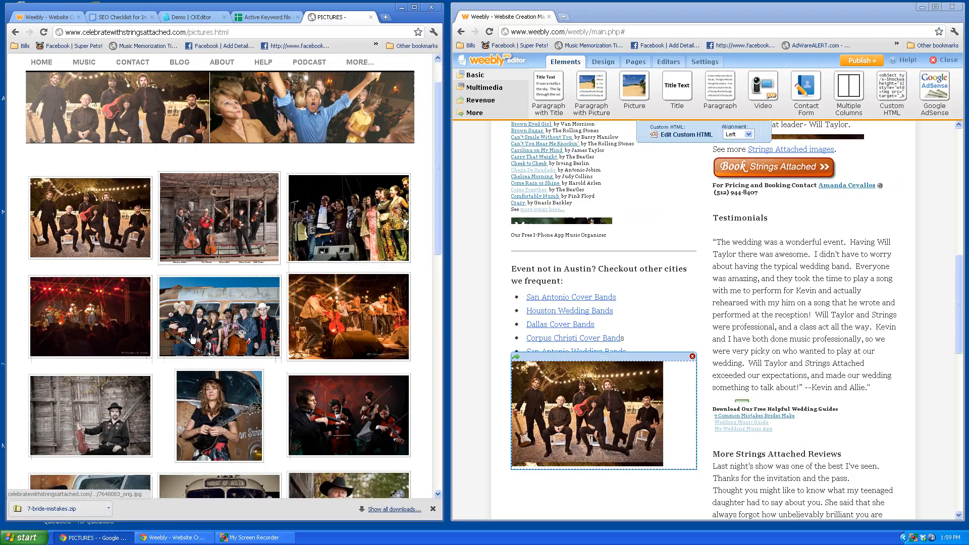
pyautogui.scroll(3)
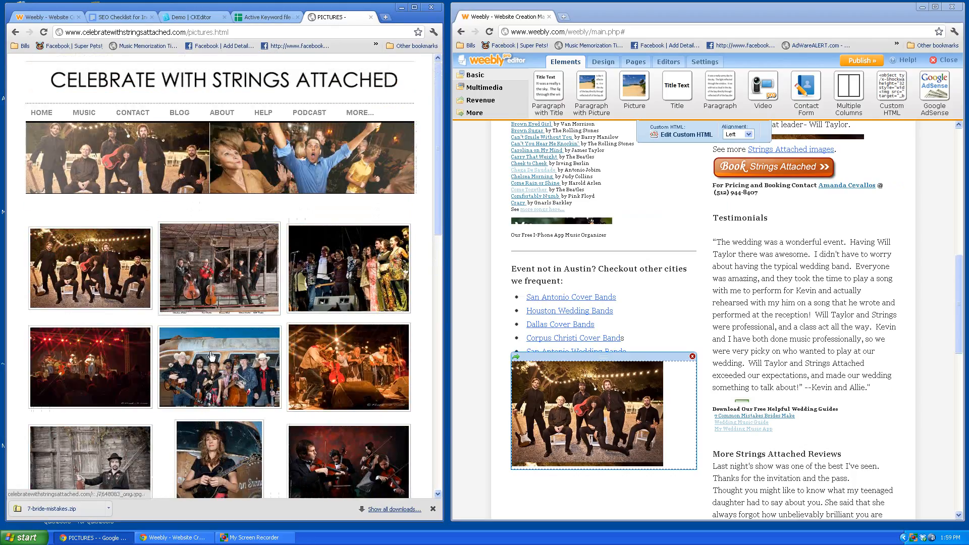
pyautogui.rightClick(346, 267)
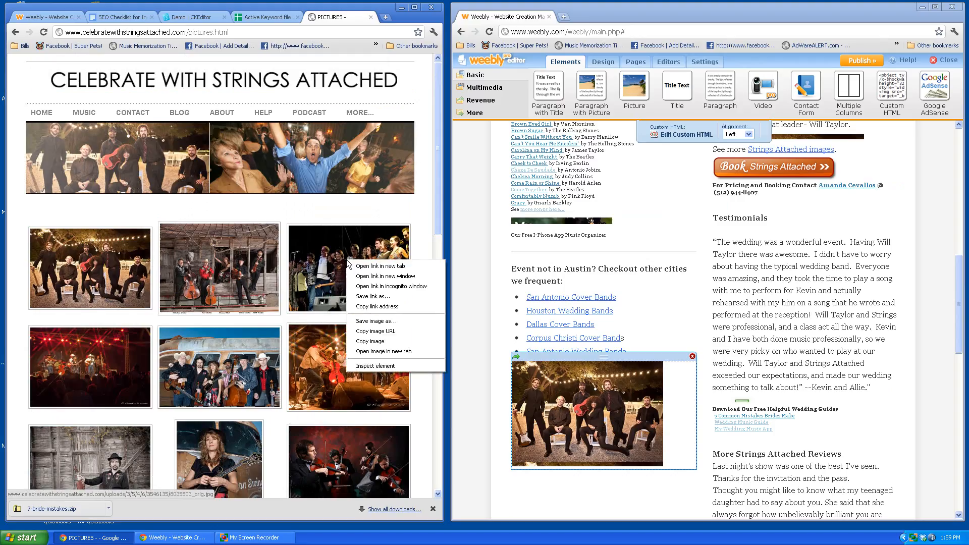
pyautogui.moveTo(375, 365)
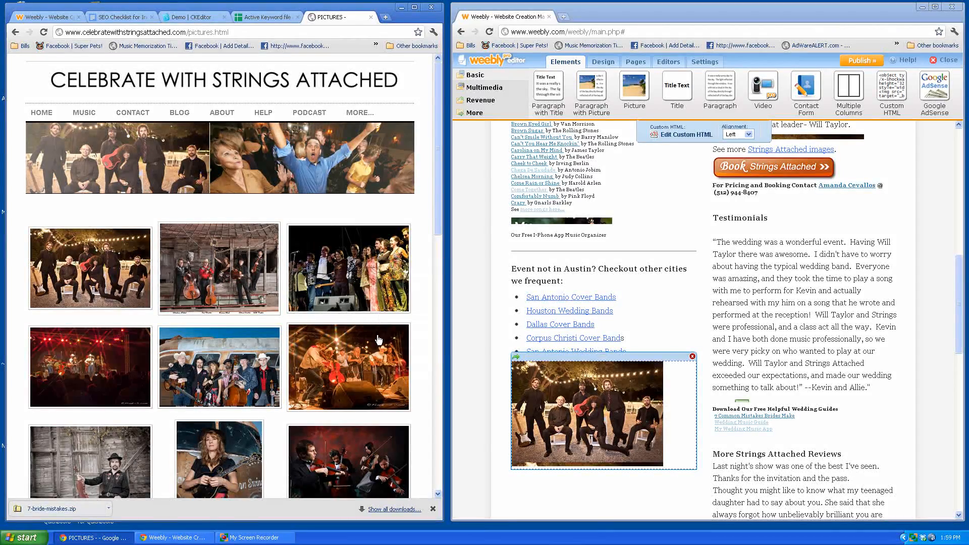
# Step: Check the first CKEditor photo's properties with alt text 'austin cover band strings attached' and confirm
pyautogui.click(189, 17)
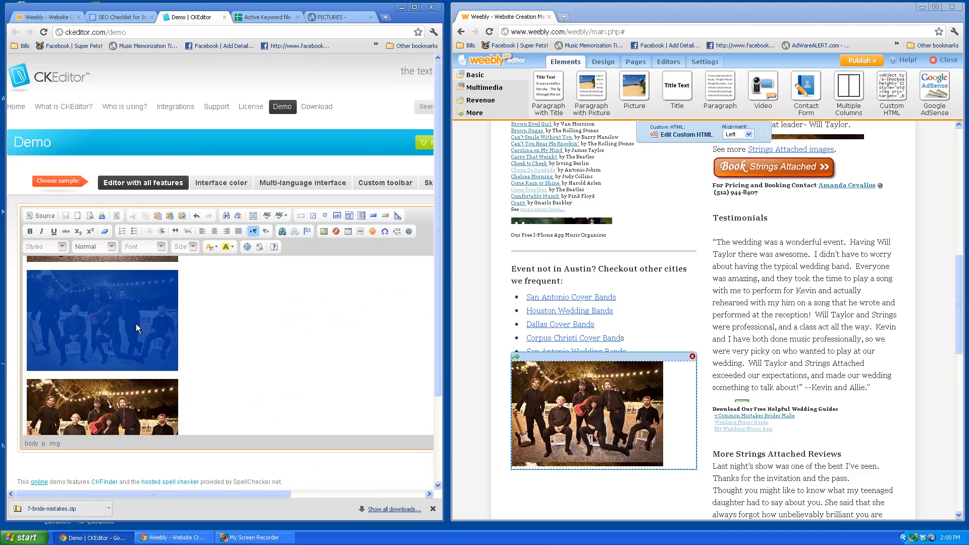
pyautogui.moveTo(325, 231)
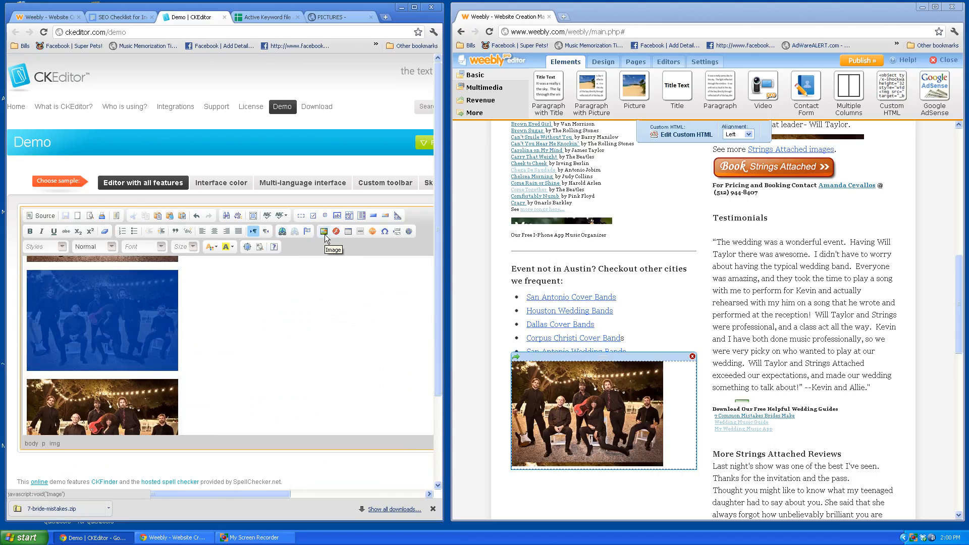
pyautogui.click(331, 232)
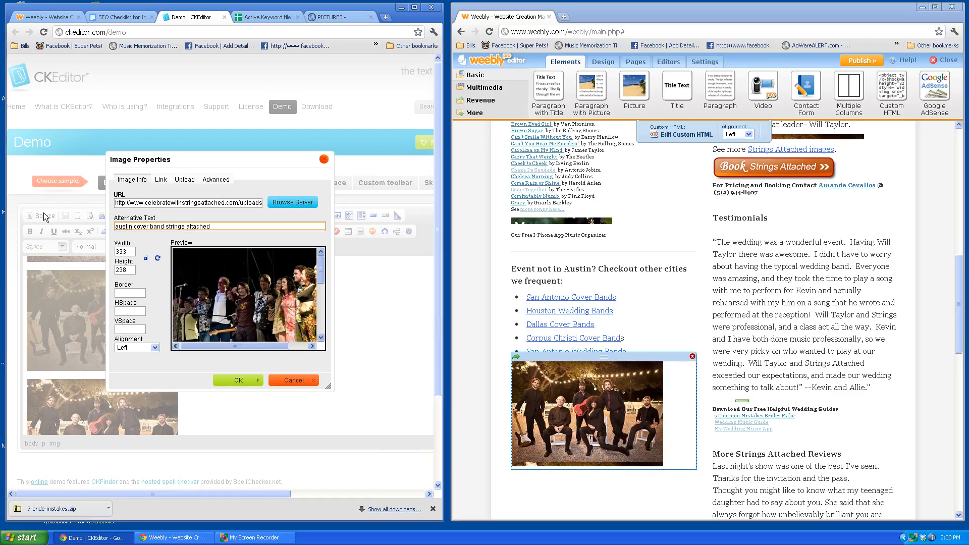
pyautogui.moveTo(201, 185)
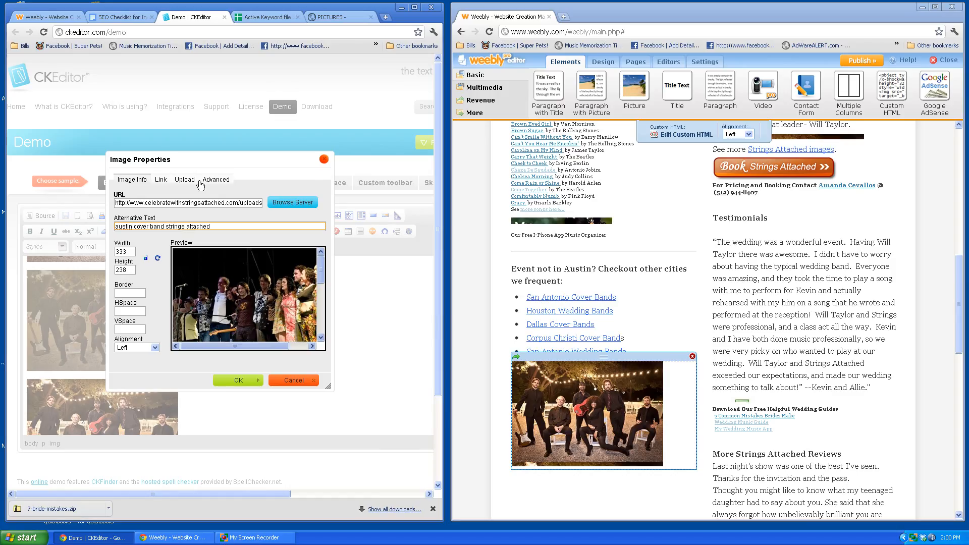
pyautogui.click(161, 180)
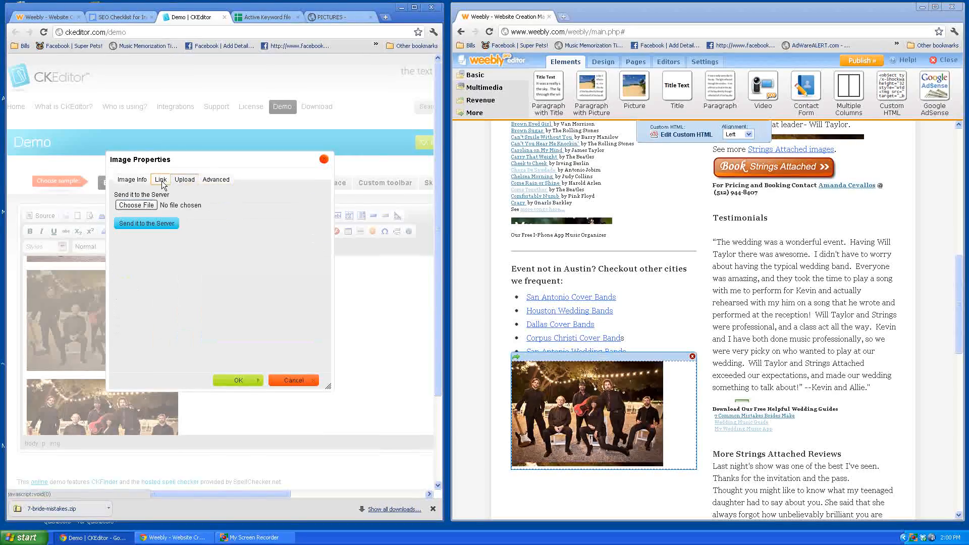
pyautogui.click(131, 179)
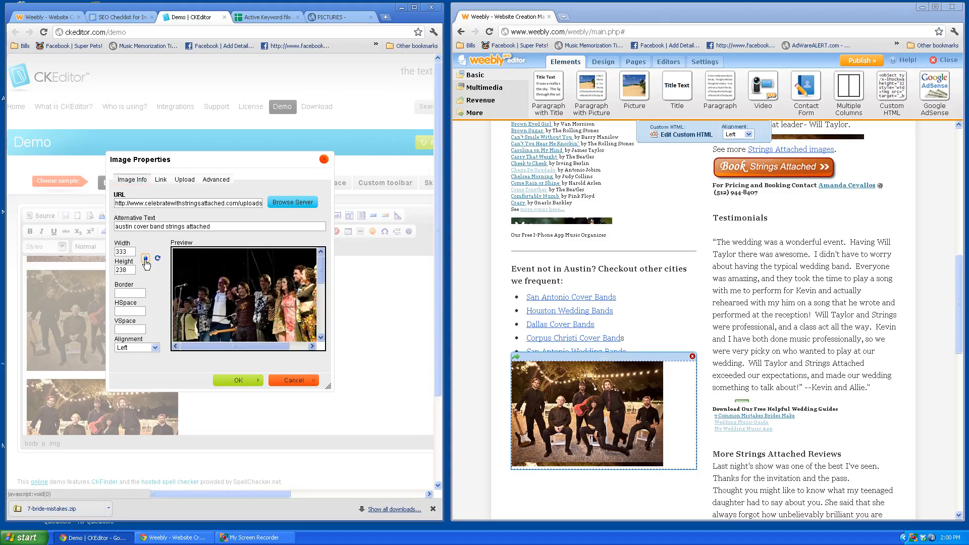
pyautogui.click(237, 381)
pyautogui.write('30')
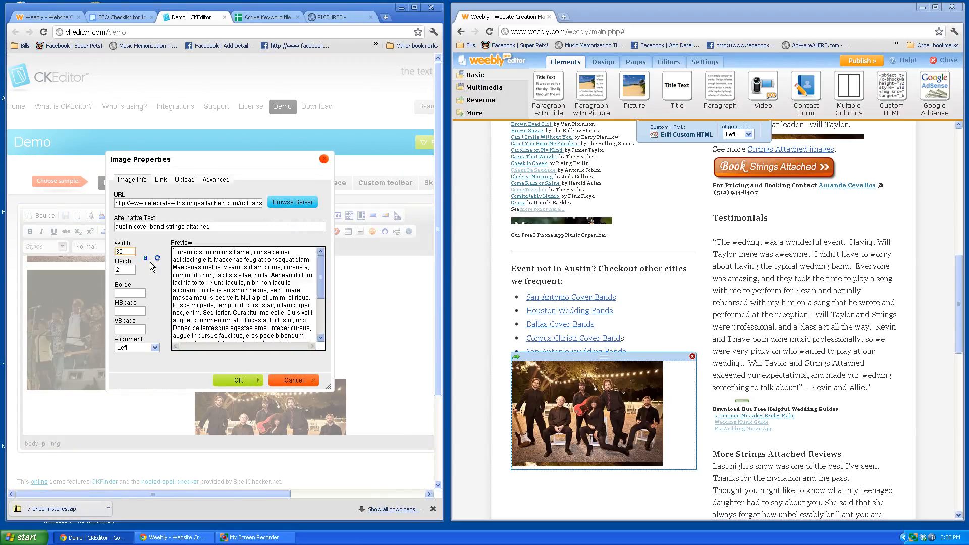
pyautogui.click(237, 381)
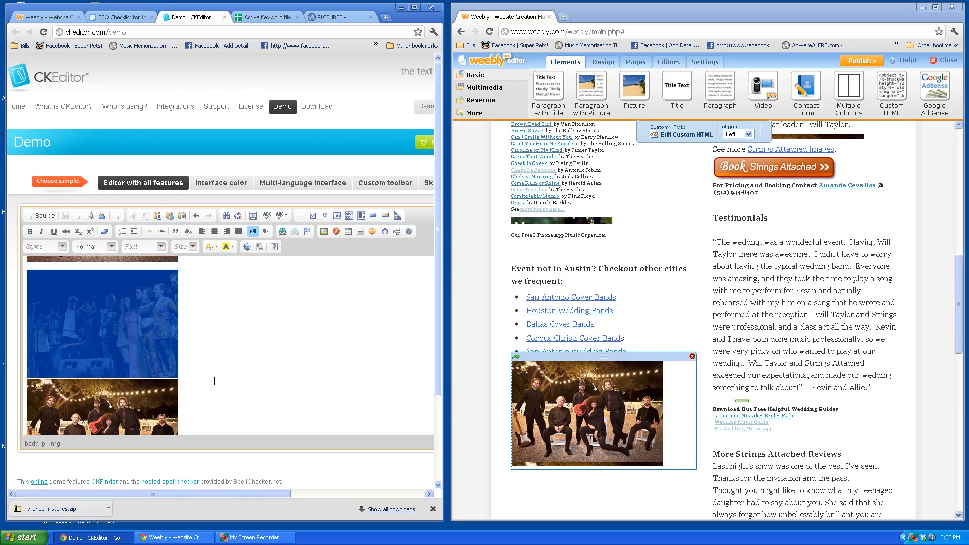
pyautogui.moveTo(106, 324)
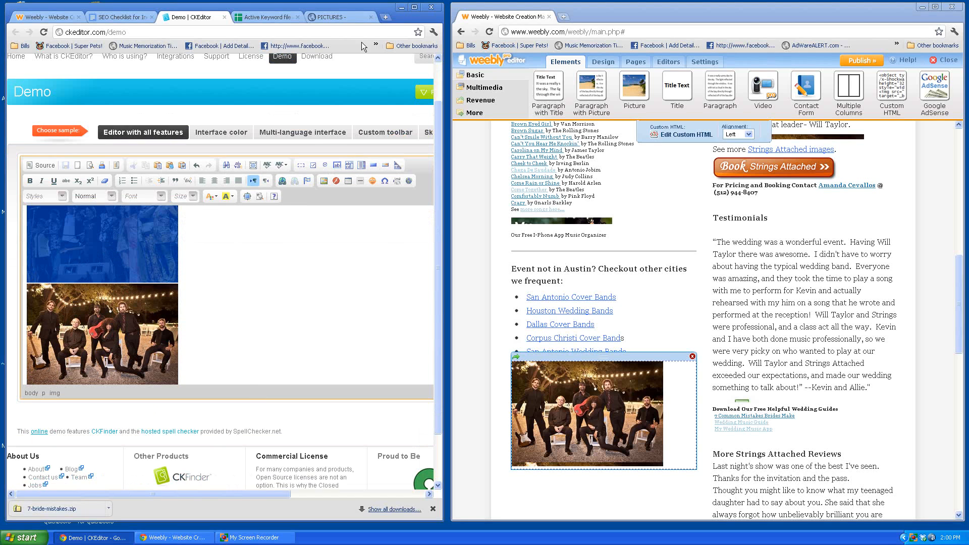
# Step: Copy the image URL of a band photo lower on the Pictures gallery
pyautogui.click(334, 17)
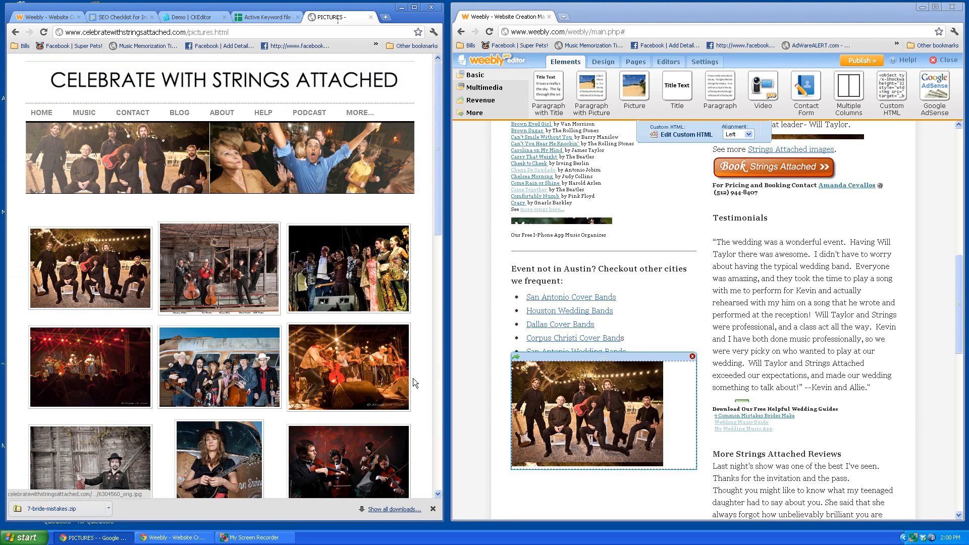
pyautogui.scroll(-3)
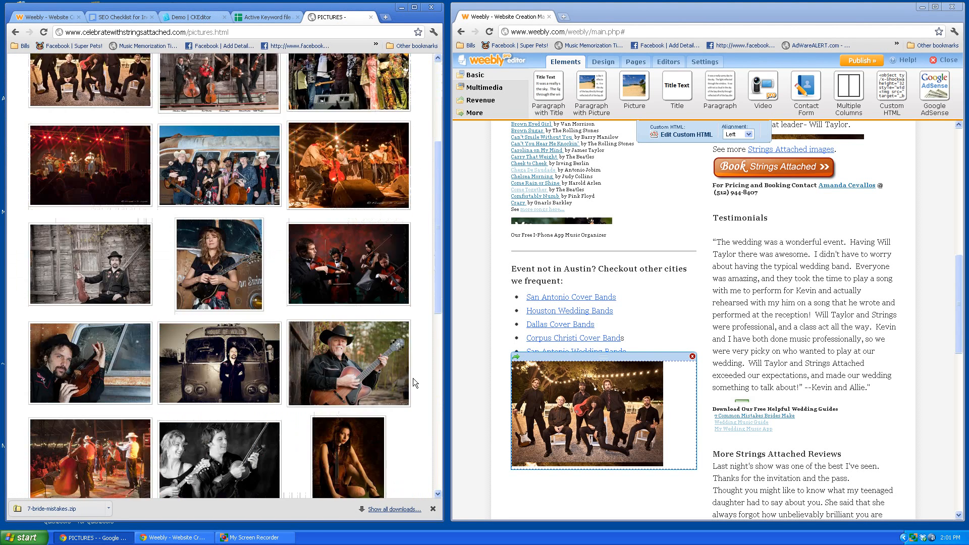
pyautogui.scroll(-3)
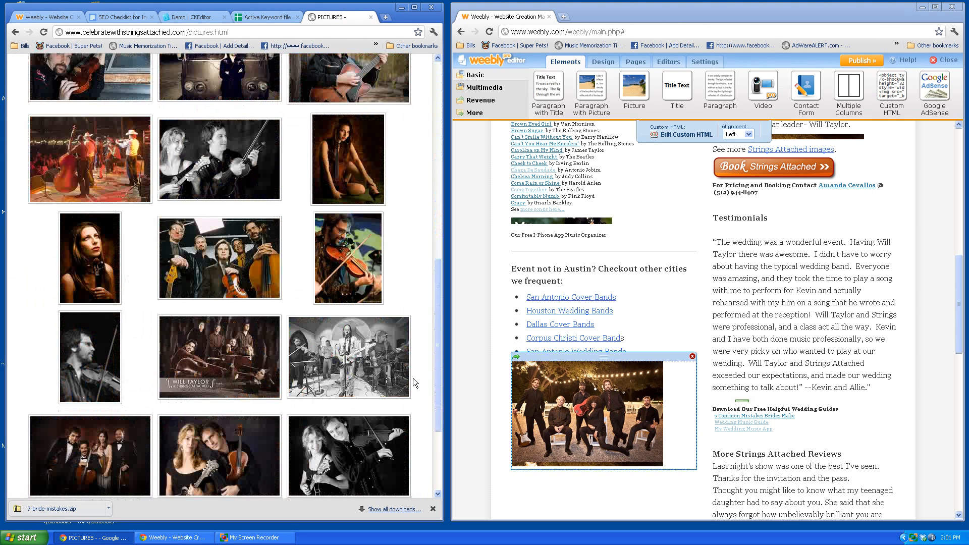
pyautogui.scroll(-3)
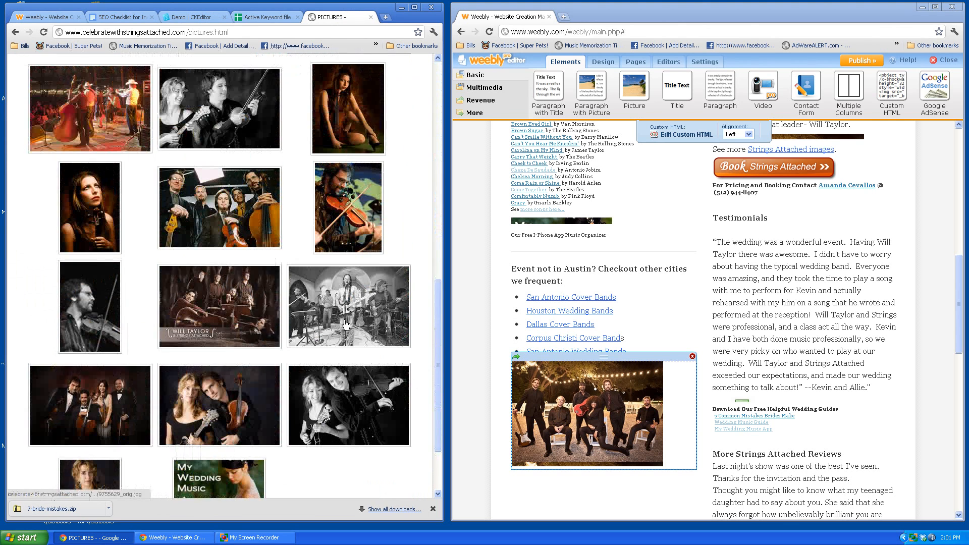
pyautogui.rightClick(347, 324)
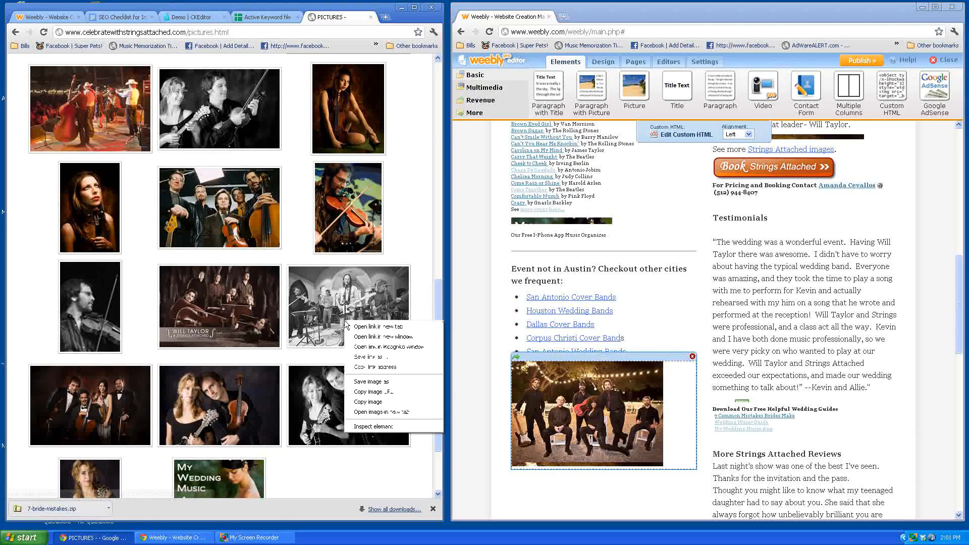
pyautogui.click(379, 398)
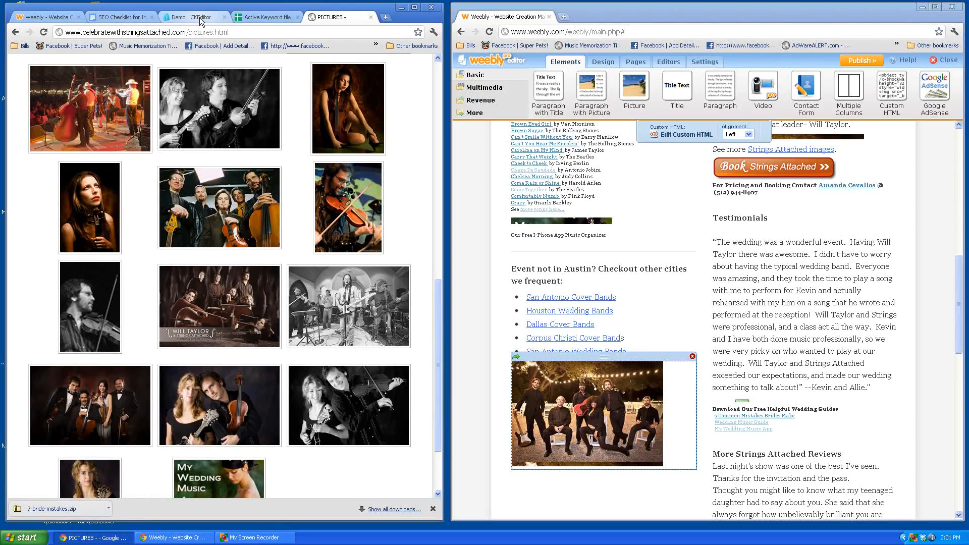
# Step: Replace the second photo's alternative text with 'austin cover band strings attached' and confirm
pyautogui.click(192, 17)
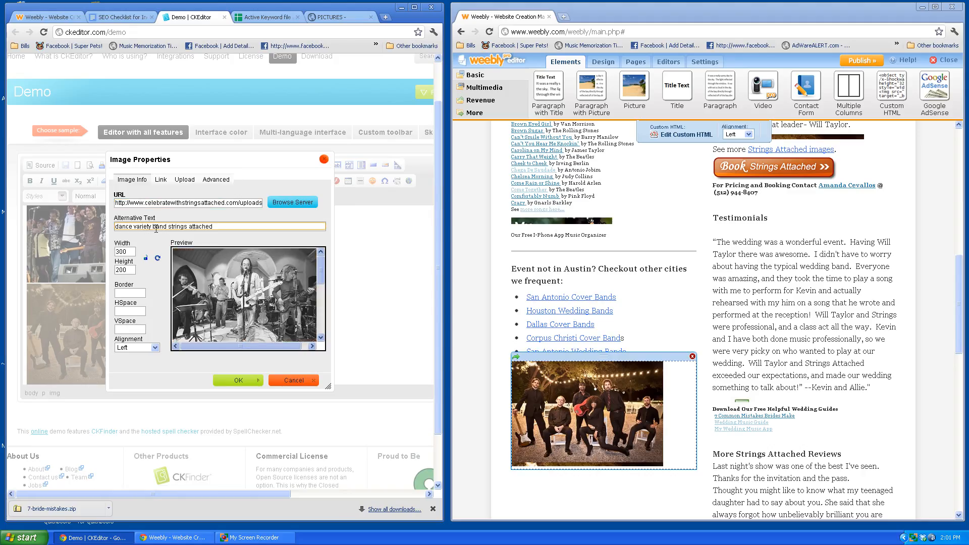
pyautogui.doubleClick(132, 226)
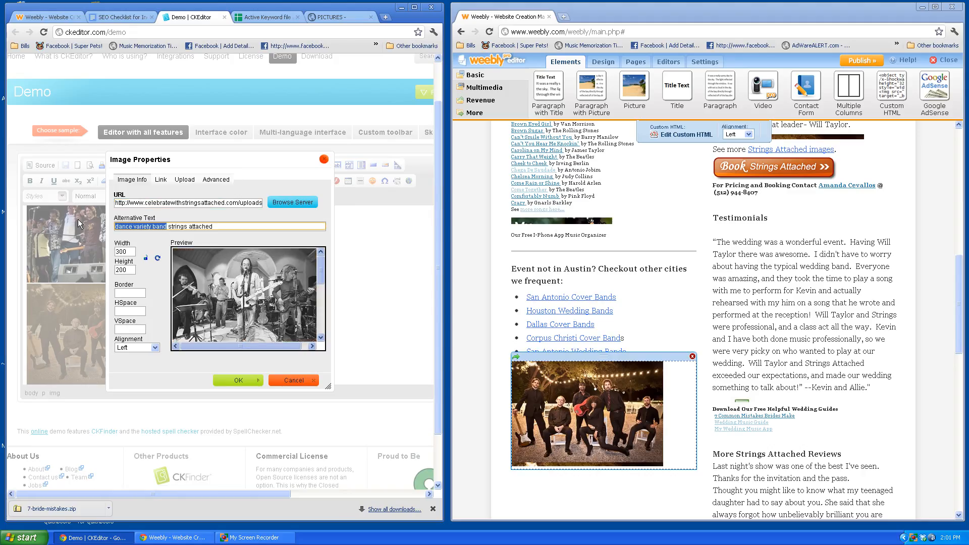
pyautogui.write('austin cover b')
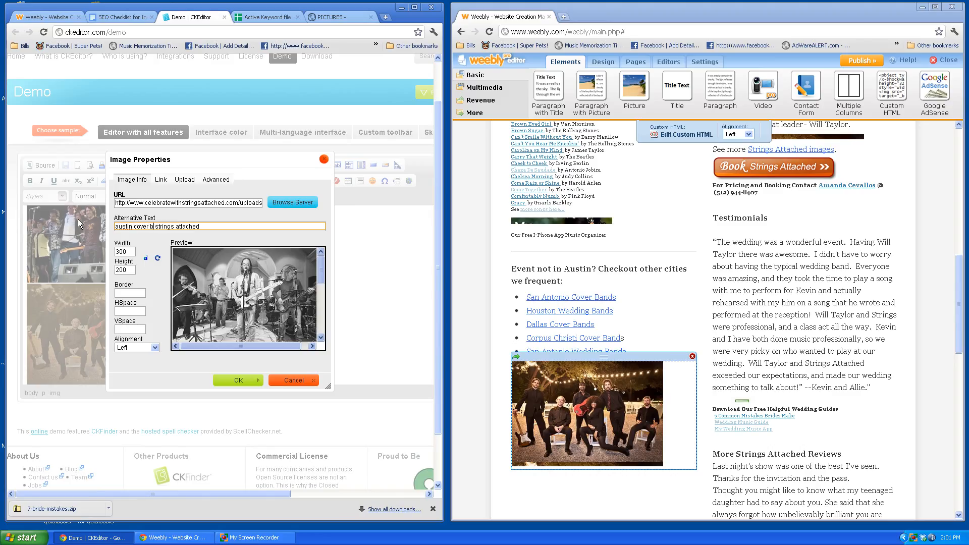
pyautogui.write('band')
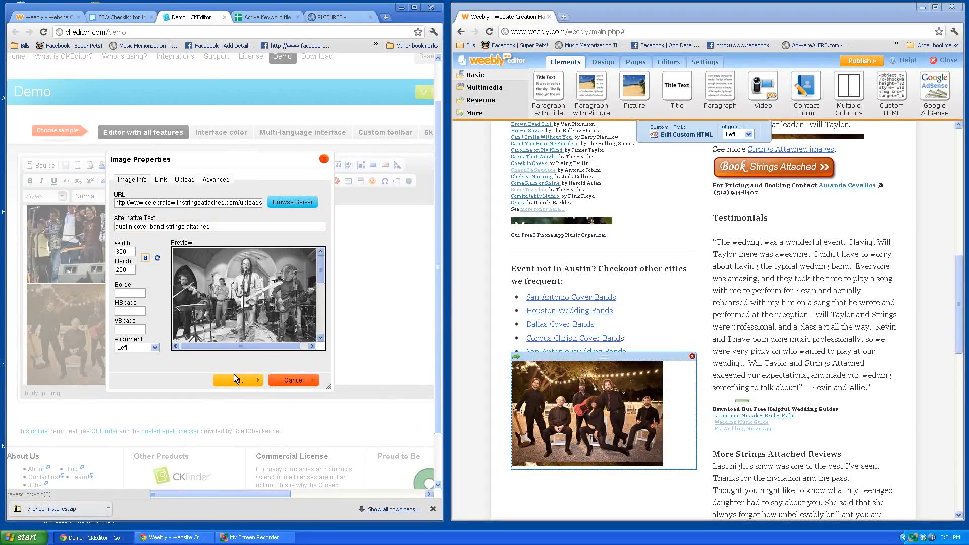
pyautogui.click(234, 381)
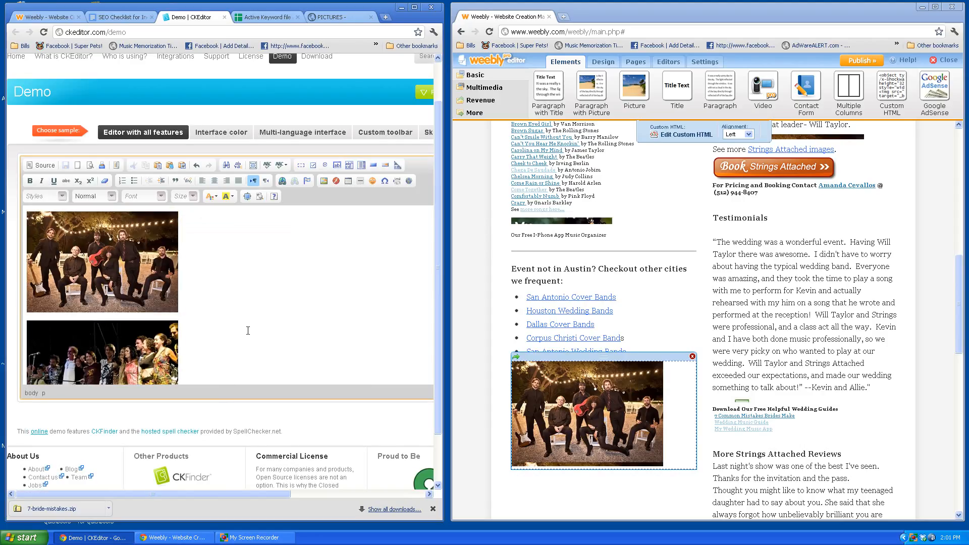
# Step: In the HTML source, retitle the img tags 'austin cover bands Pic' variants and start fixing the first alt text
pyautogui.click(40, 164)
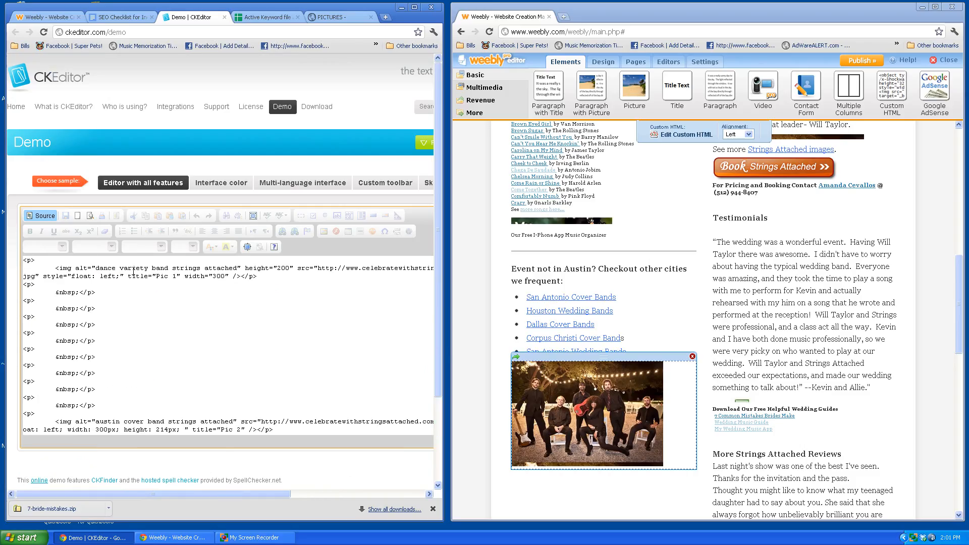
pyautogui.doubleClick(141, 276)
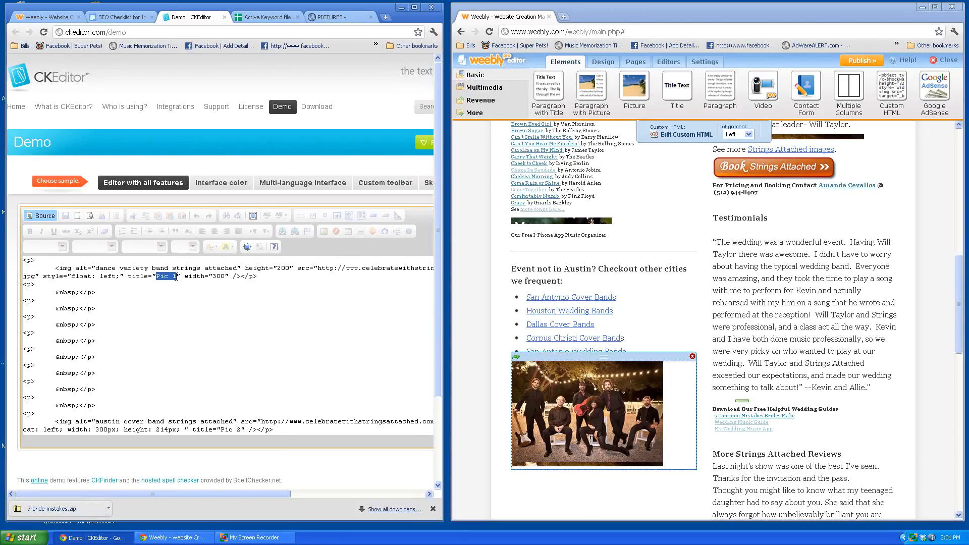
pyautogui.write('austin cover')
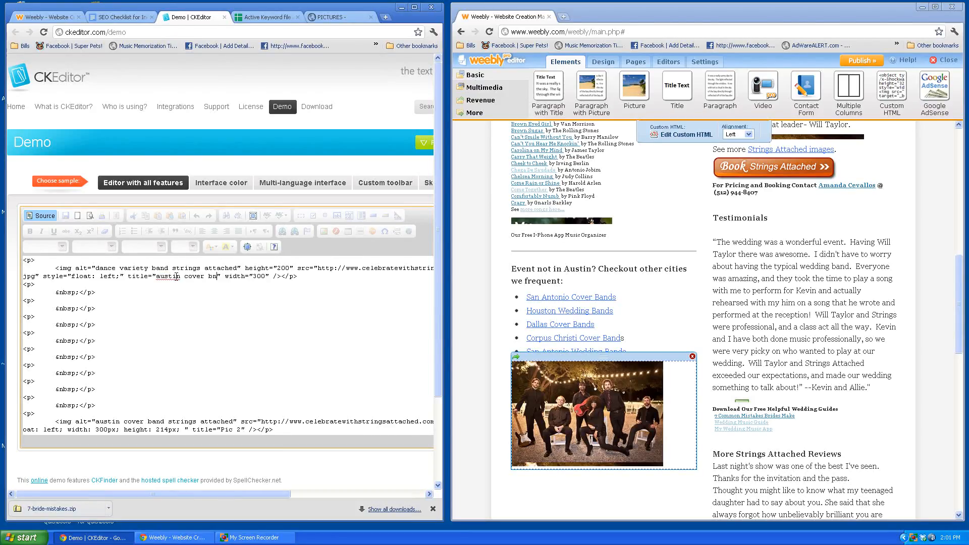
pyautogui.write('ands')
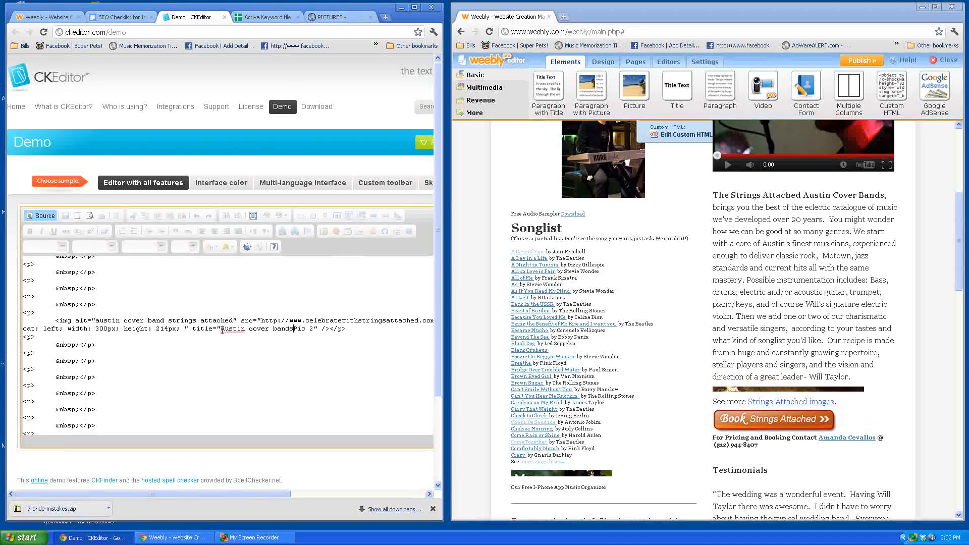
pyautogui.scroll(-3)
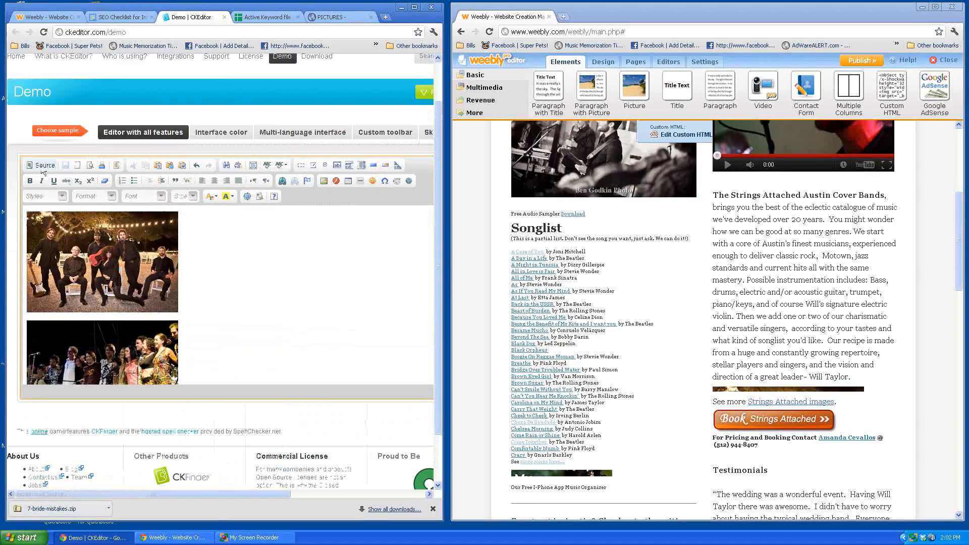
pyautogui.click(39, 164)
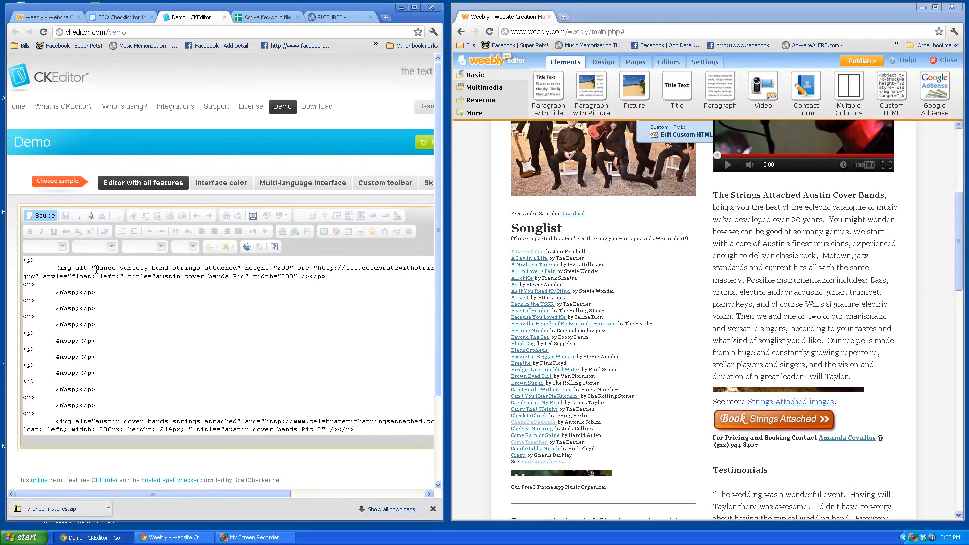
pyautogui.doubleClick(123, 267)
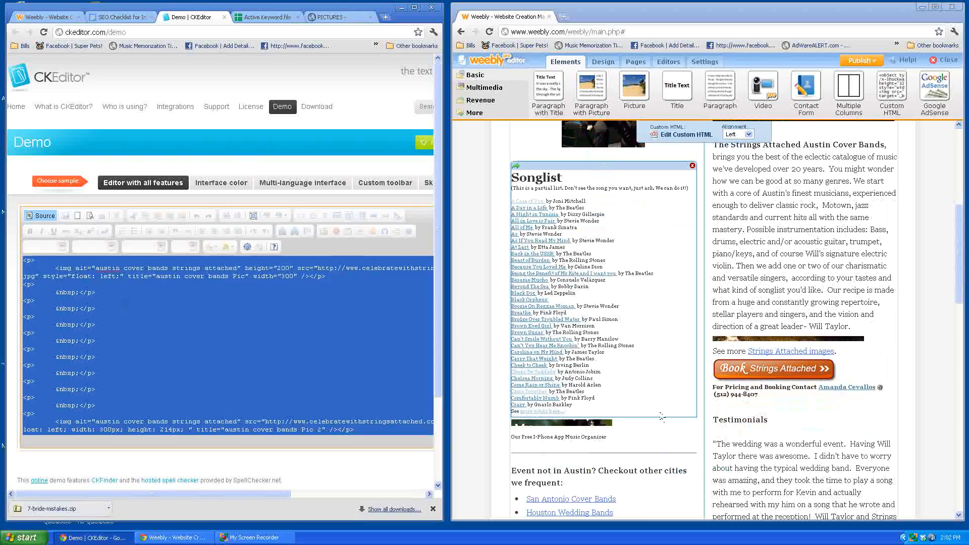
# Step: Scroll the Weebly editor to the header's two-column photo/video section
pyautogui.scroll(-3)
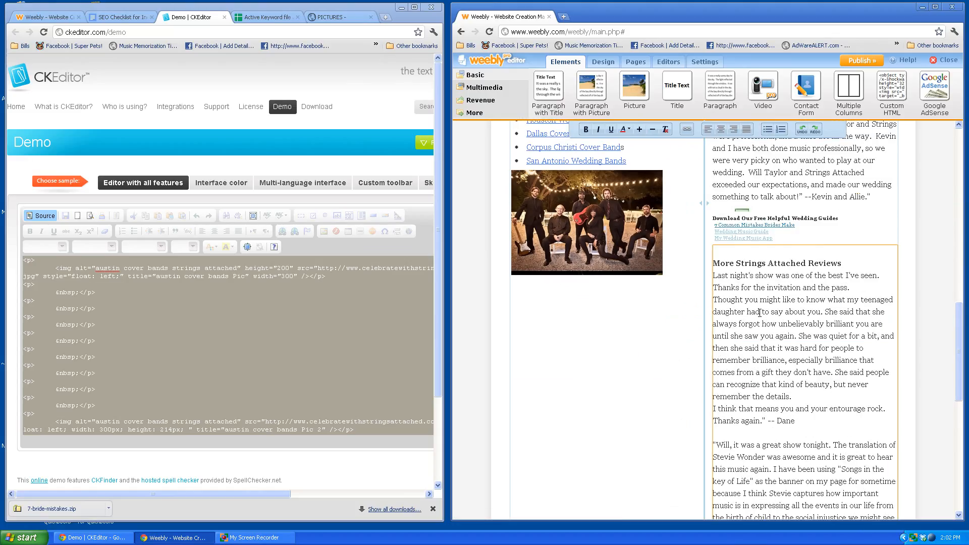
pyautogui.scroll(3)
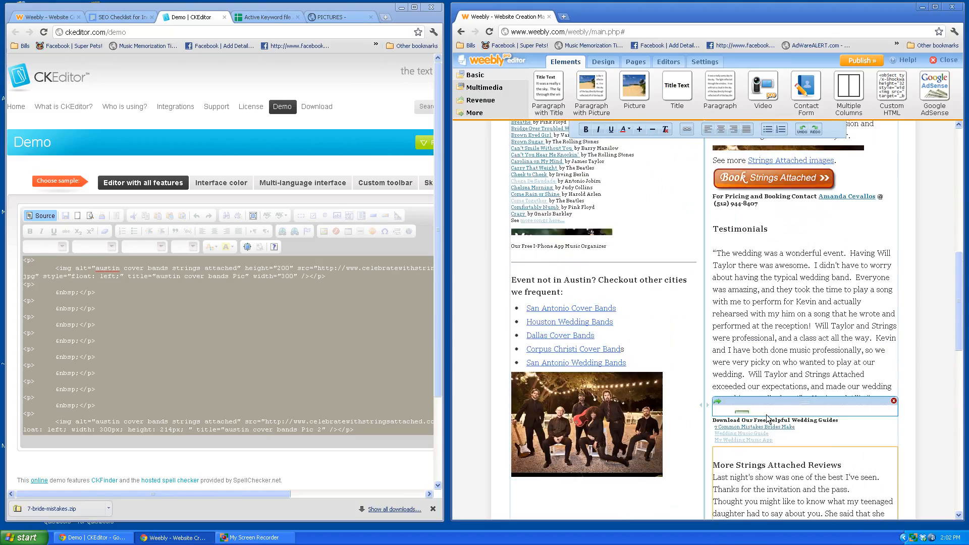
pyautogui.scroll(3)
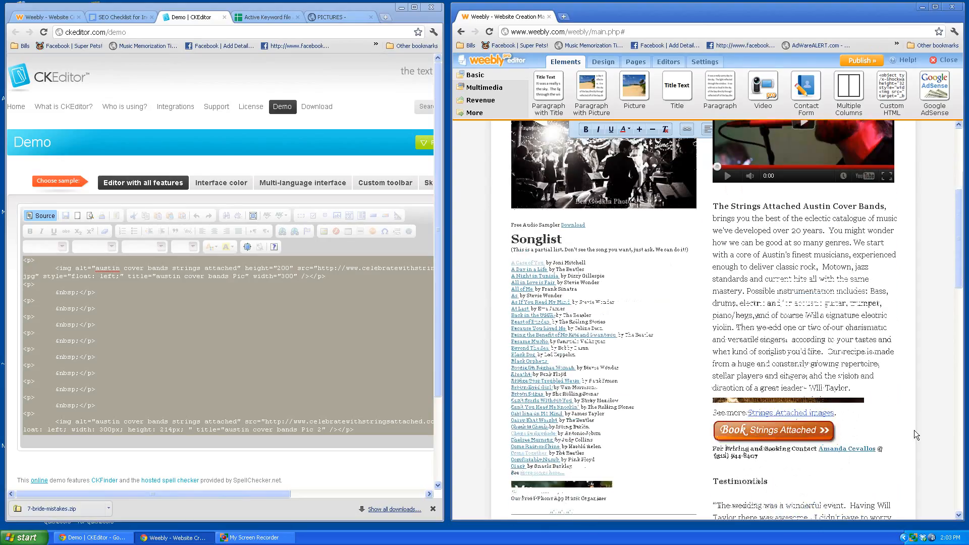
pyautogui.scroll(-3)
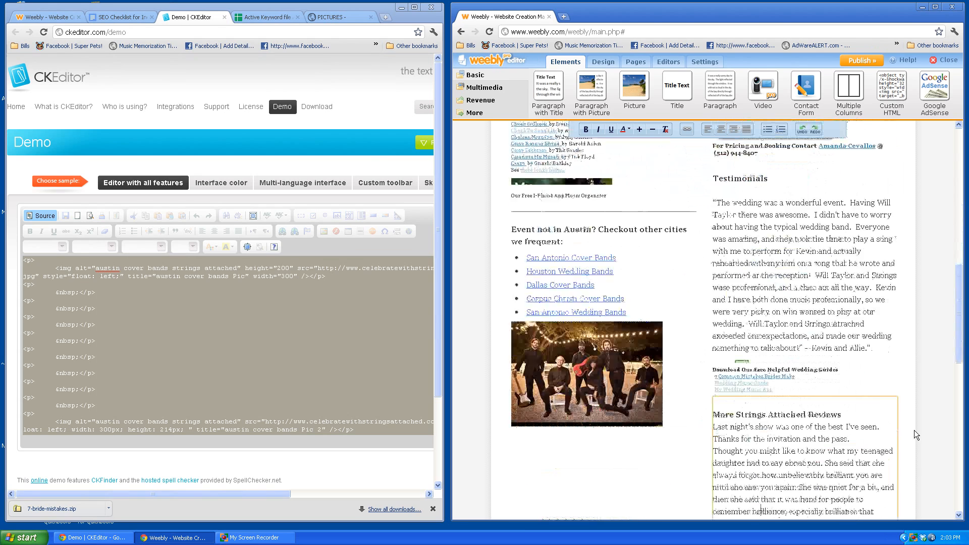
pyautogui.scroll(-3)
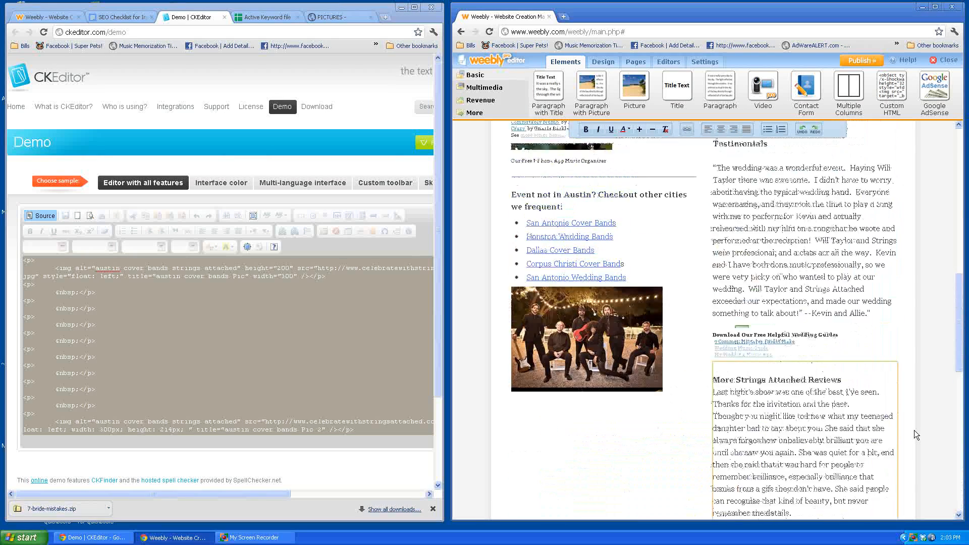
pyautogui.scroll(3)
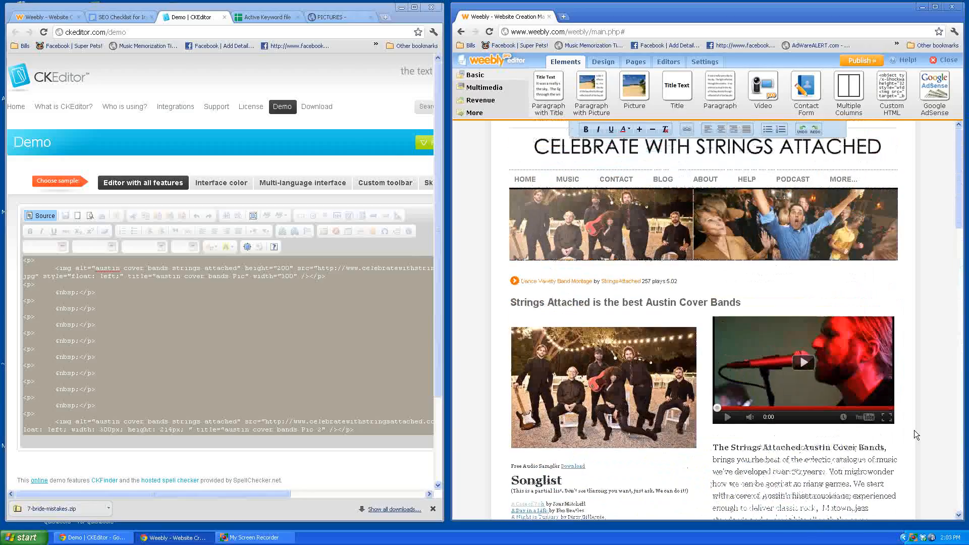
pyautogui.click(624, 302)
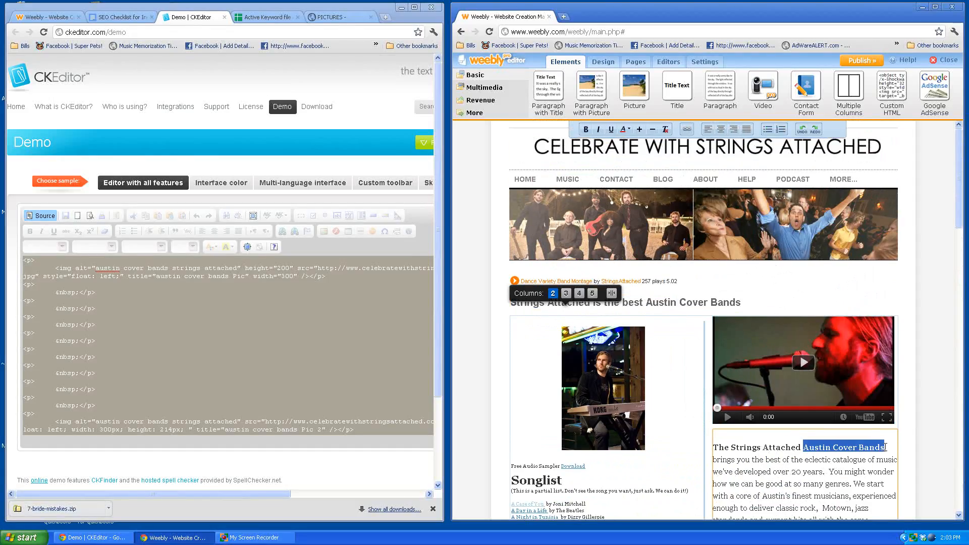
pyautogui.scroll(-3)
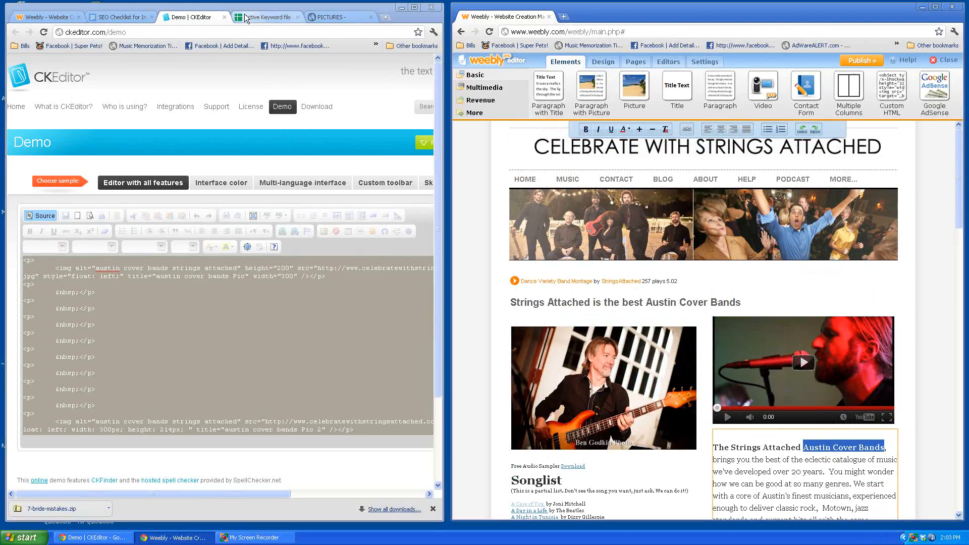
# Step: Paste the YouTube URL into the Video with keyword cell of the austin cover bands row
pyautogui.click(265, 17)
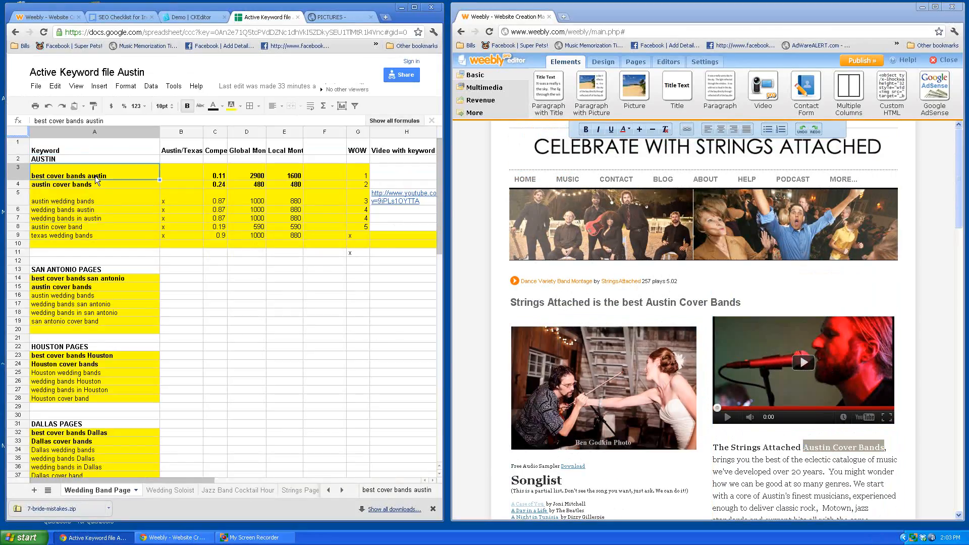
pyautogui.click(246, 184)
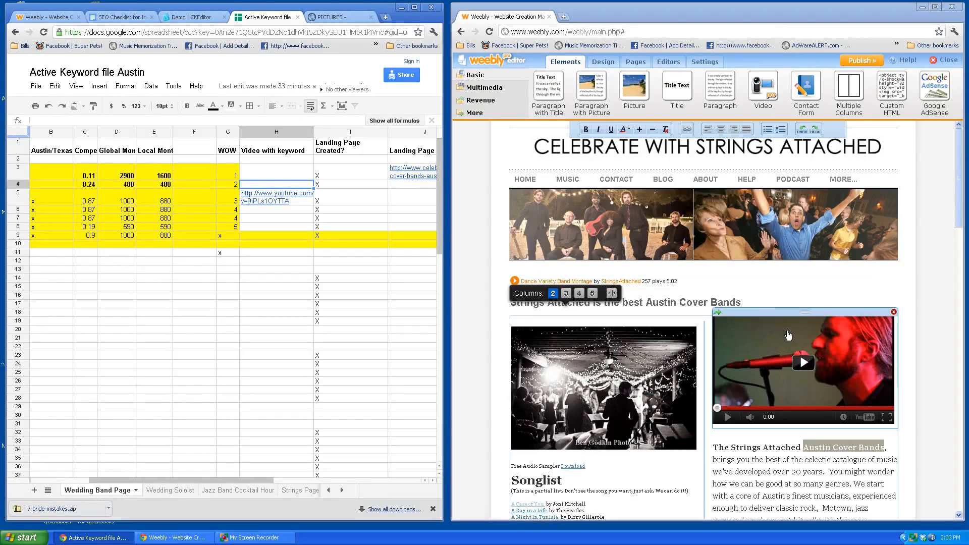
pyautogui.moveTo(797, 431)
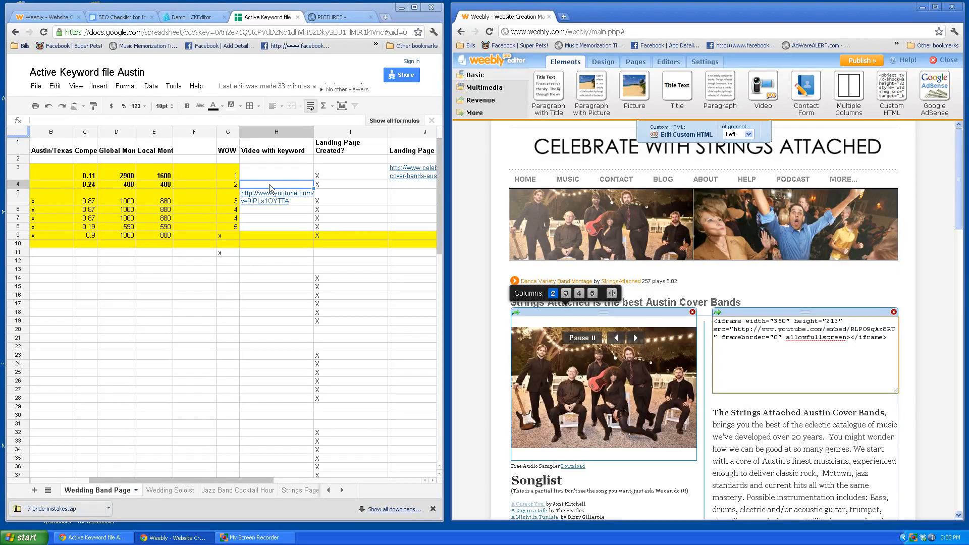
pyautogui.click(255, 537)
pyautogui.write(' -')
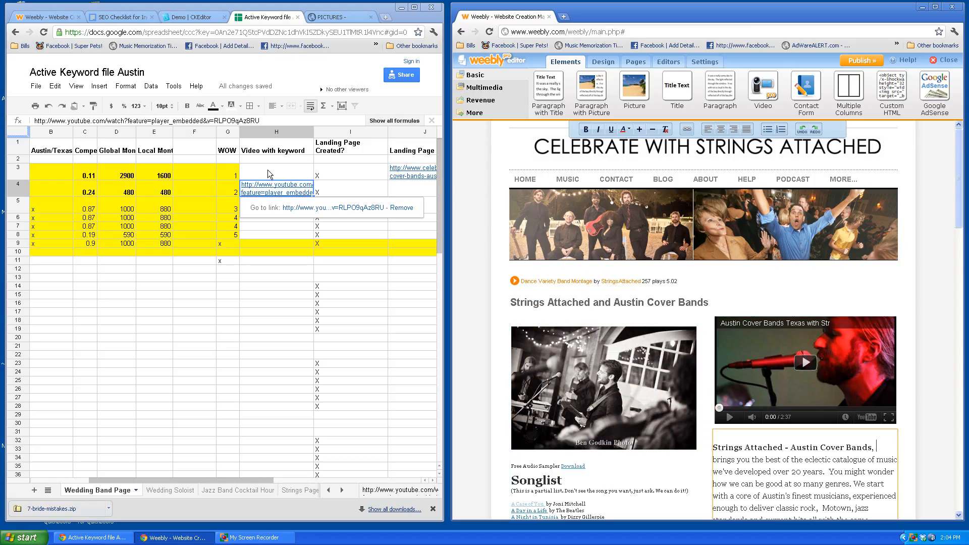
pyautogui.click(276, 227)
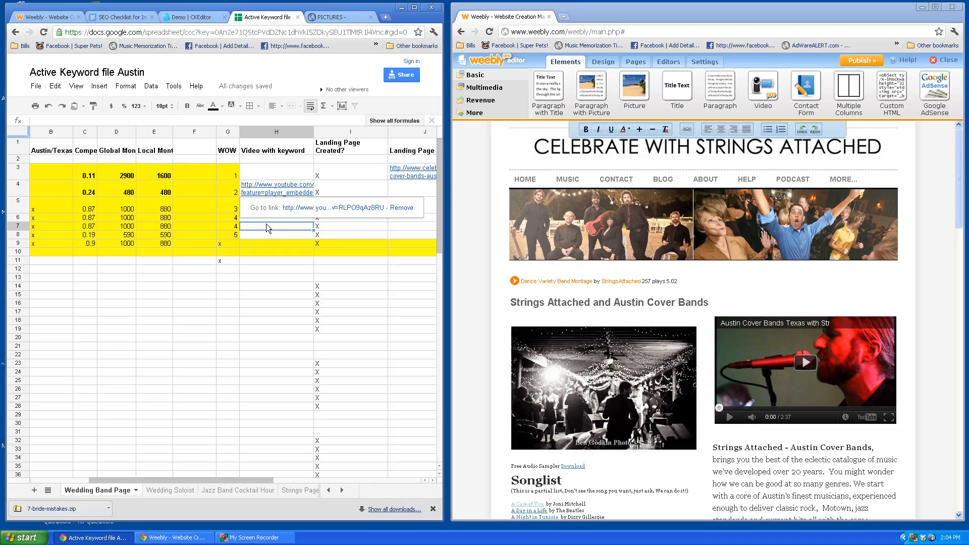
pyautogui.click(276, 188)
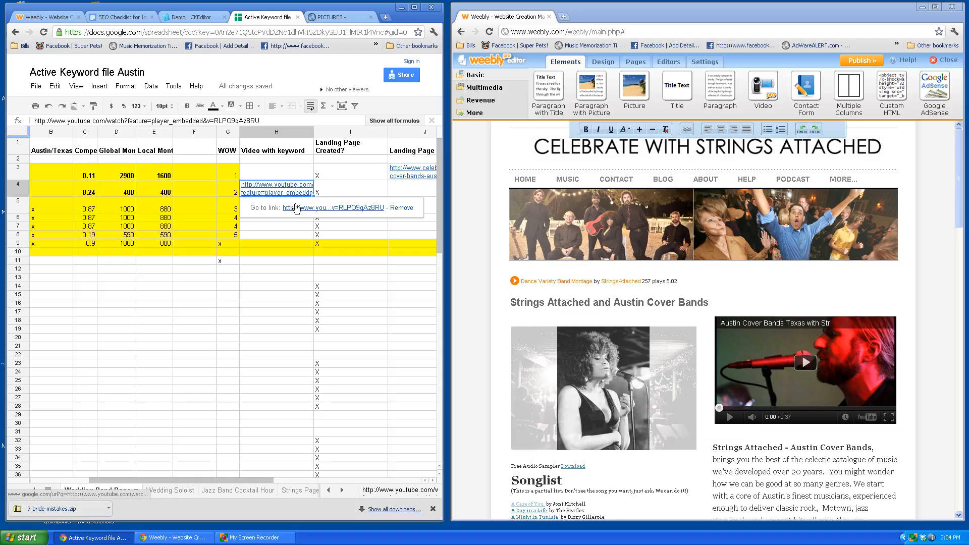
# Step: Grab the embed code from the keyword-titled YouTube video's share options
pyautogui.click(331, 207)
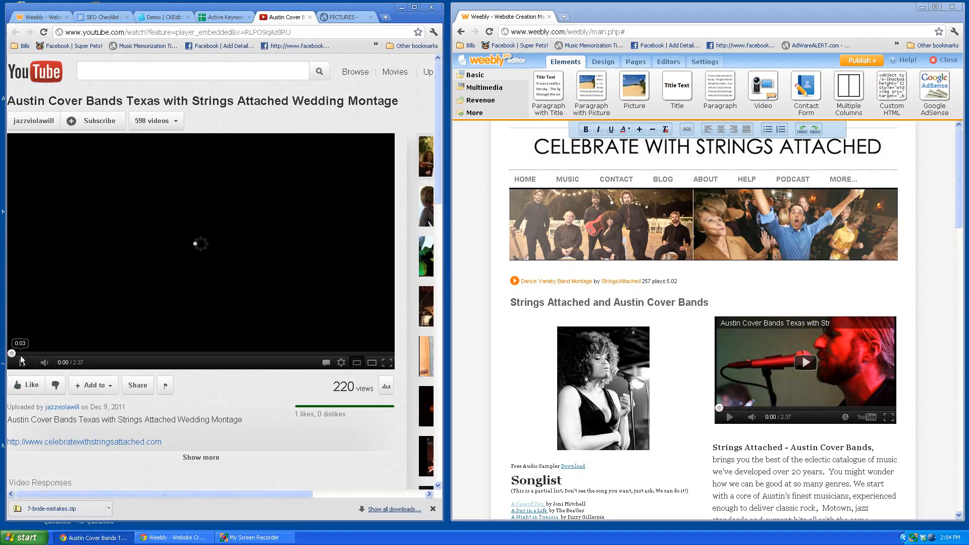
pyautogui.click(137, 384)
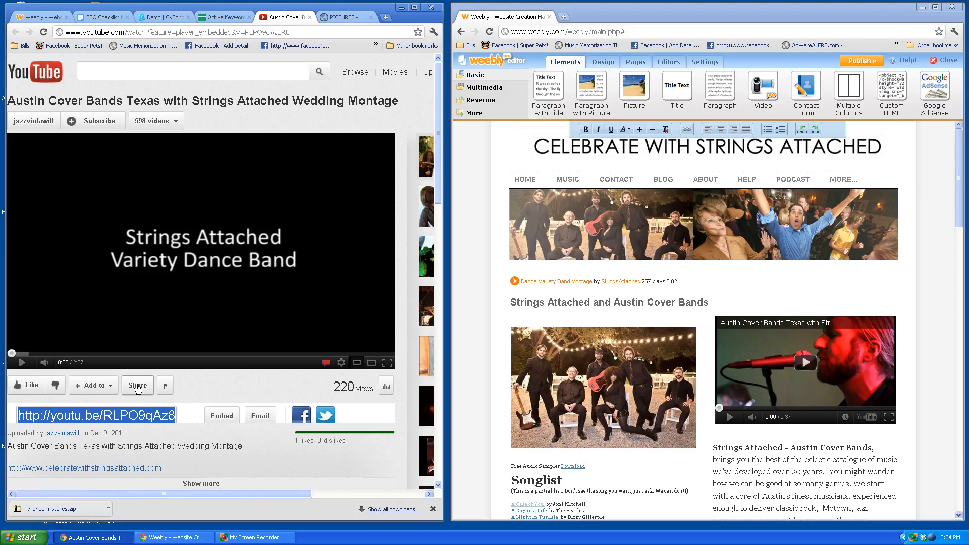
pyautogui.click(221, 377)
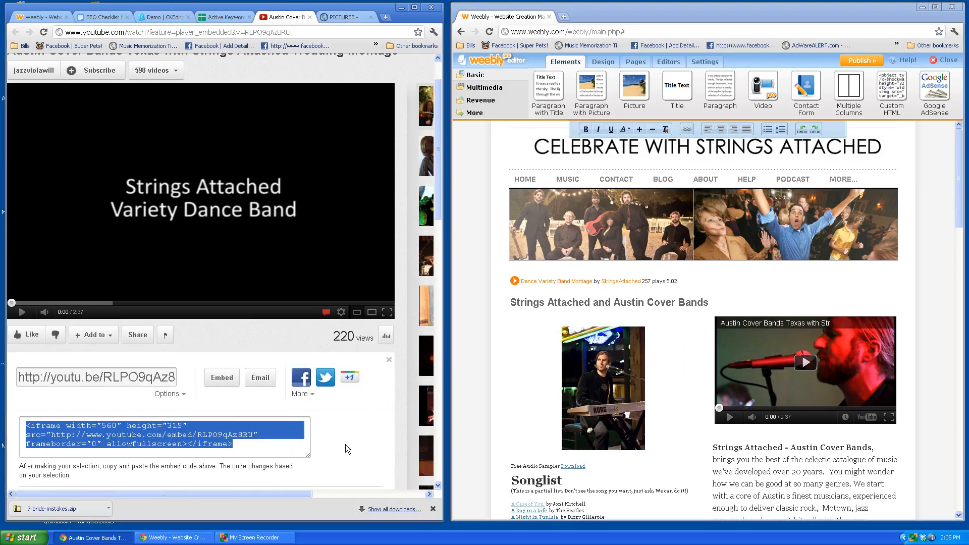
pyautogui.click(169, 394)
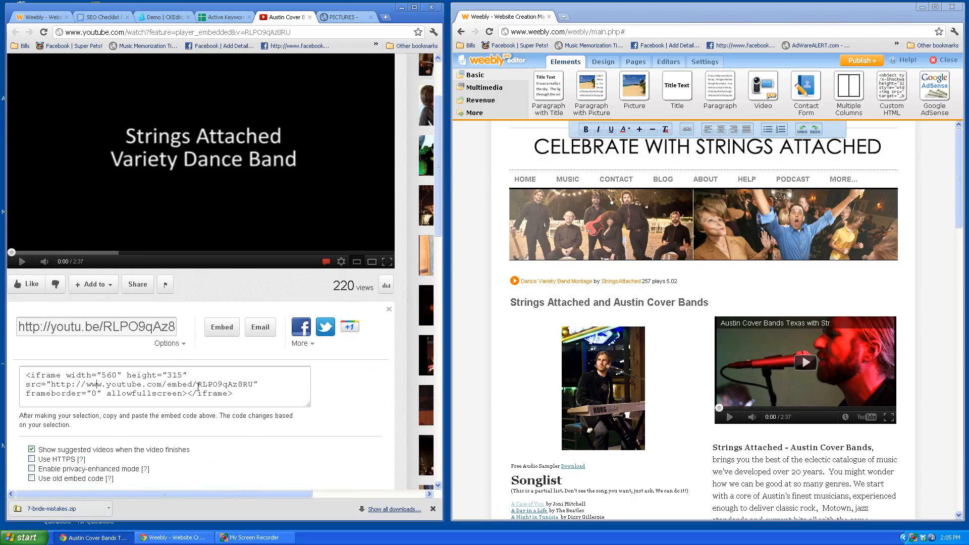
pyautogui.doubleClick(218, 383)
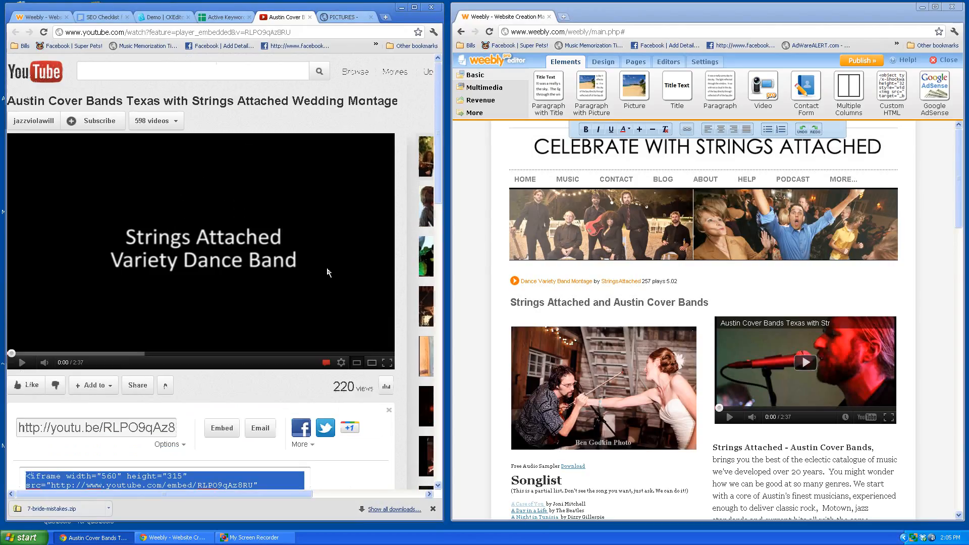
# Step: Embed the video in the Weebly Custom HTML block at 360 wide by 213 high
pyautogui.click(247, 33)
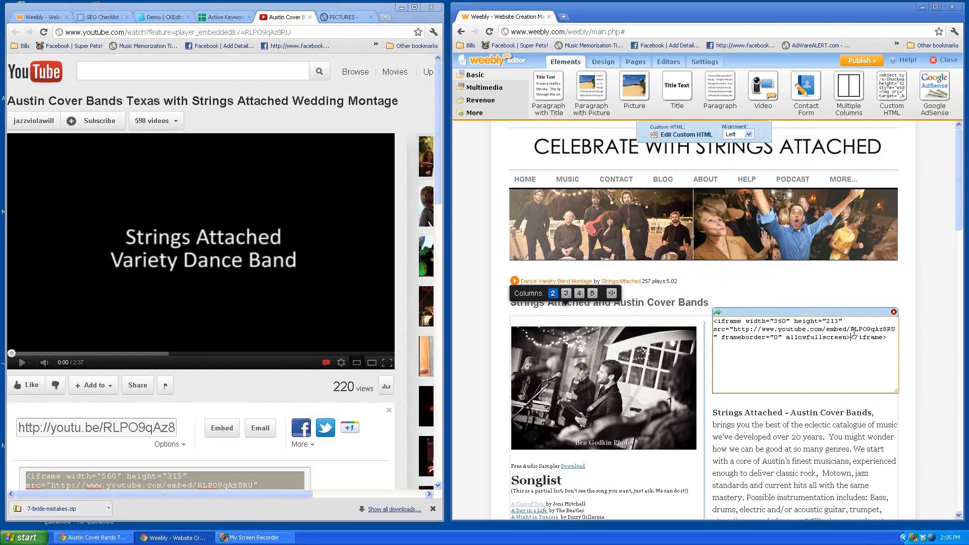
pyautogui.doubleClick(871, 329)
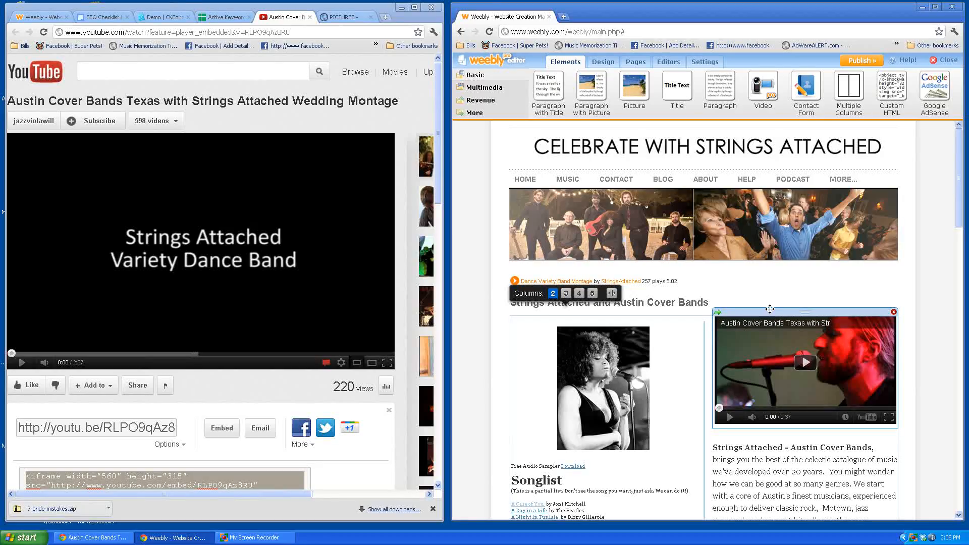
# Step: Mark the austin cover bands row with an x under Optimized in the keyword sheet
pyautogui.click(224, 17)
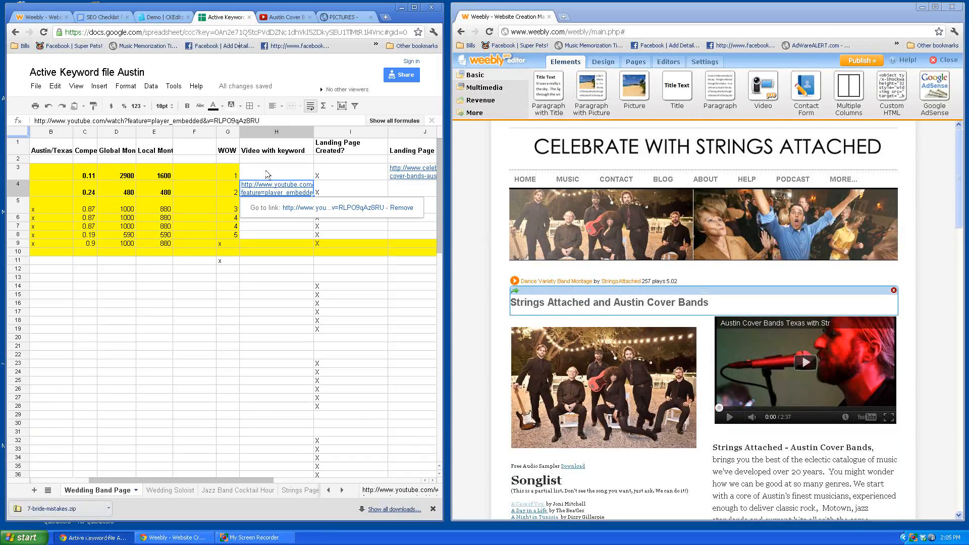
pyautogui.click(275, 171)
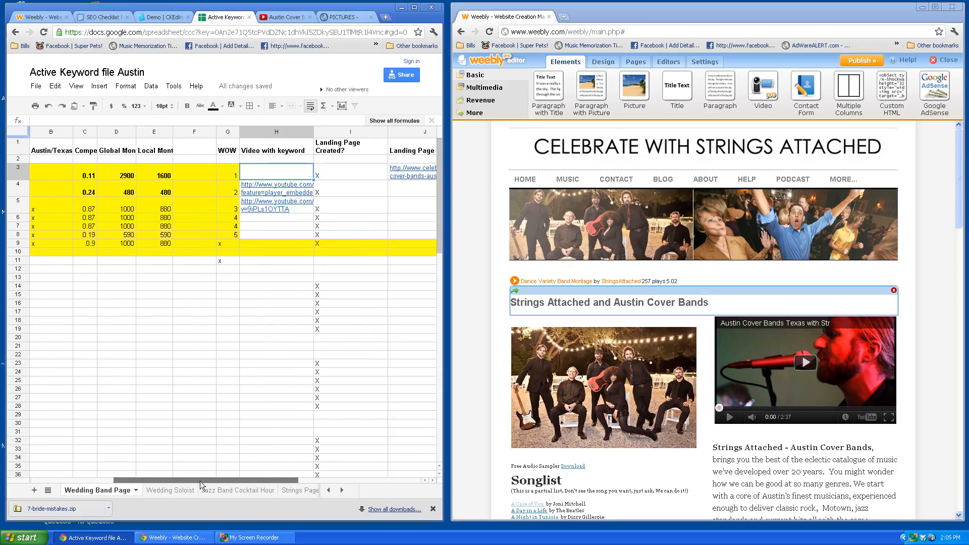
pyautogui.hscroll(3)
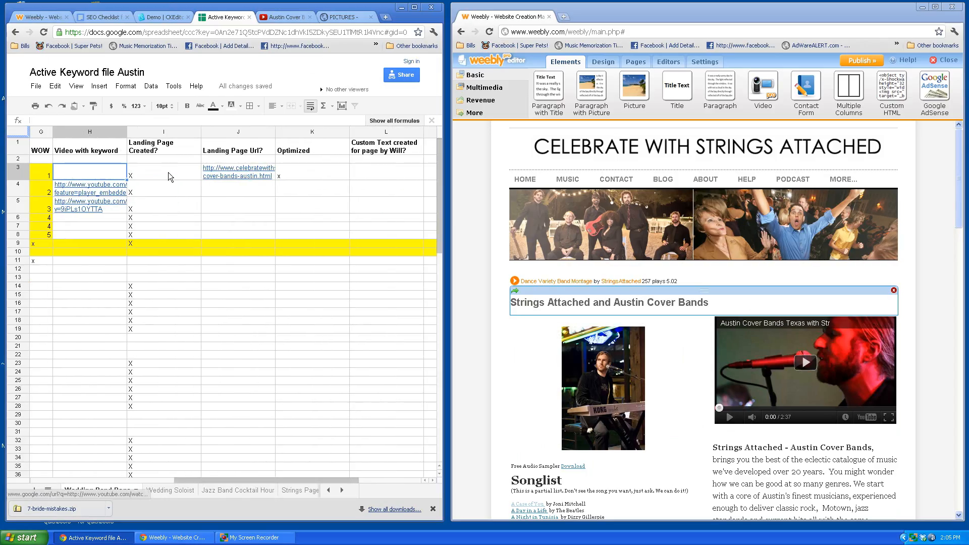
pyautogui.click(312, 172)
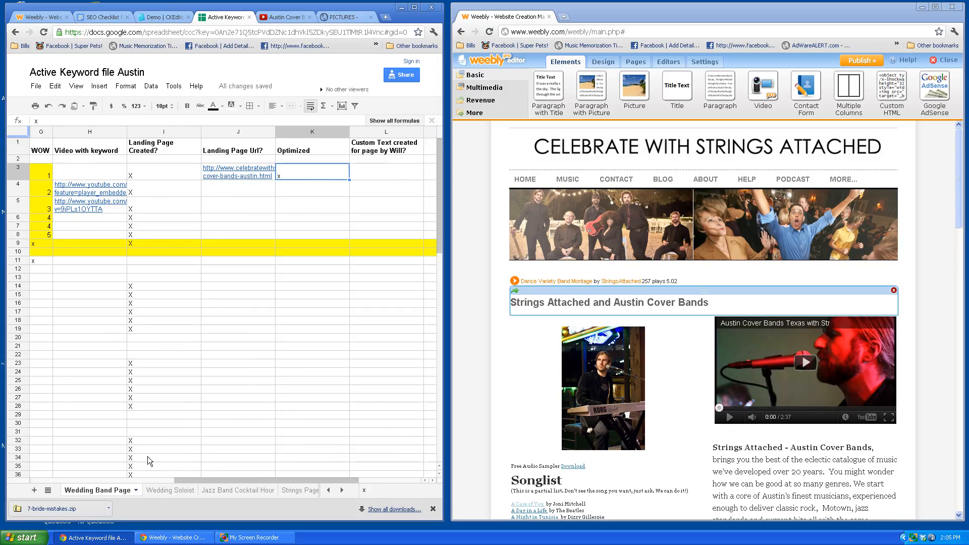
pyautogui.hscroll(-3)
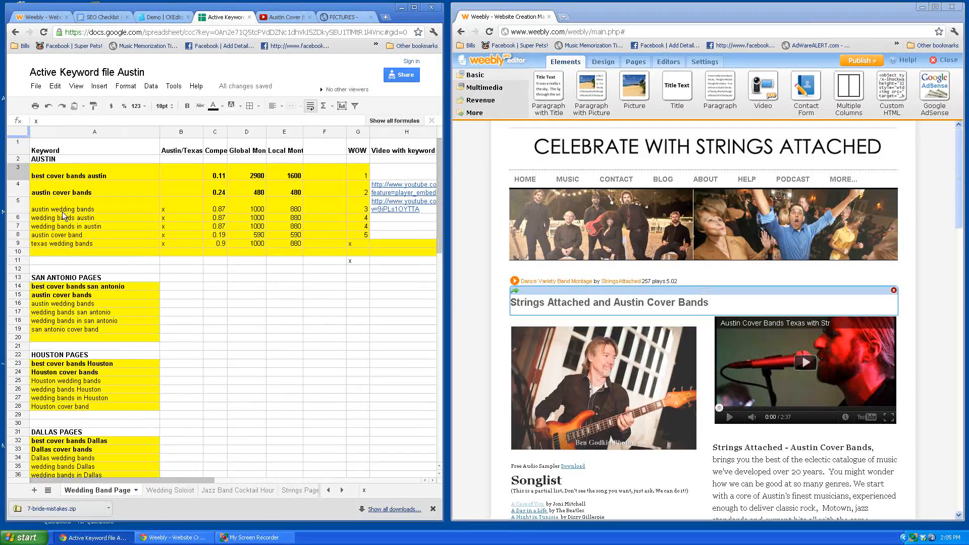
pyautogui.click(246, 189)
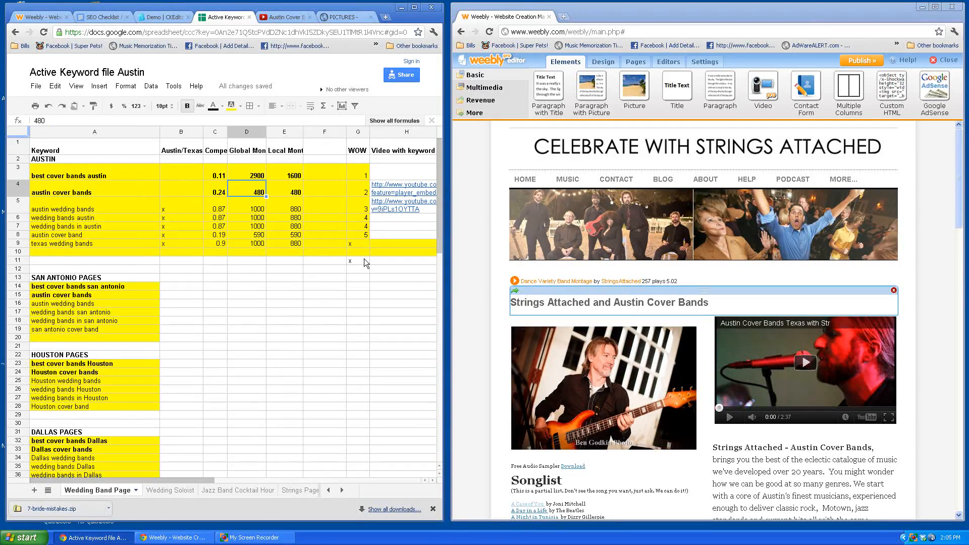
pyautogui.hscroll(3)
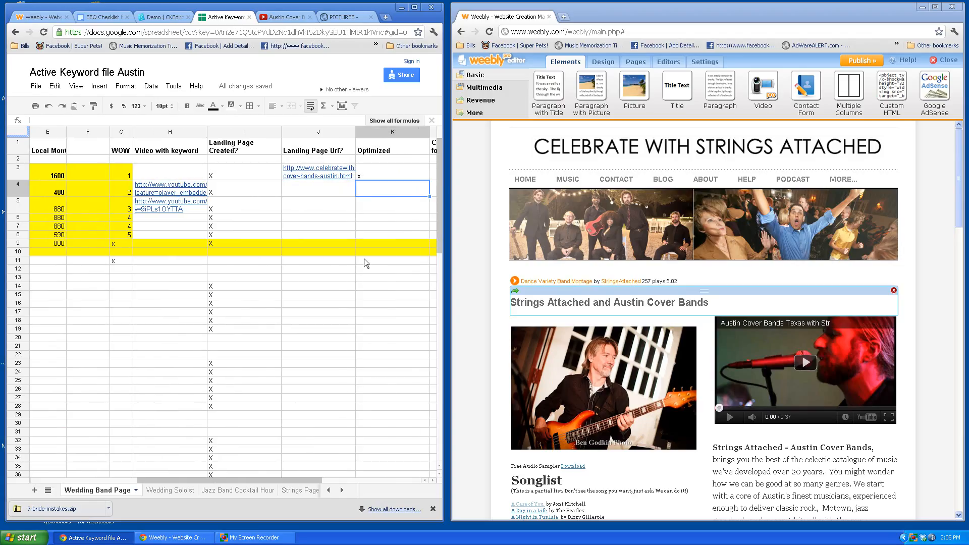
pyautogui.hscroll(3)
pyautogui.write('x')
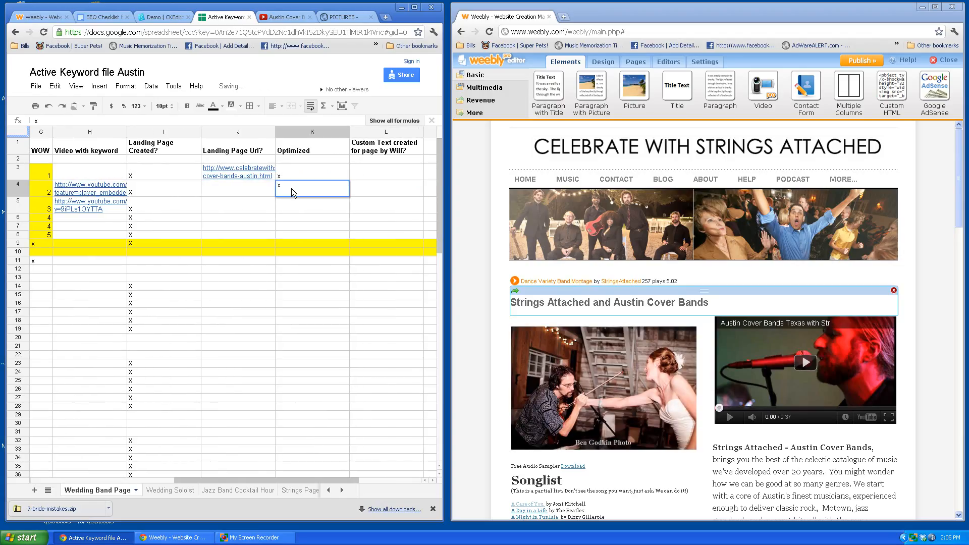
pyautogui.click(238, 188)
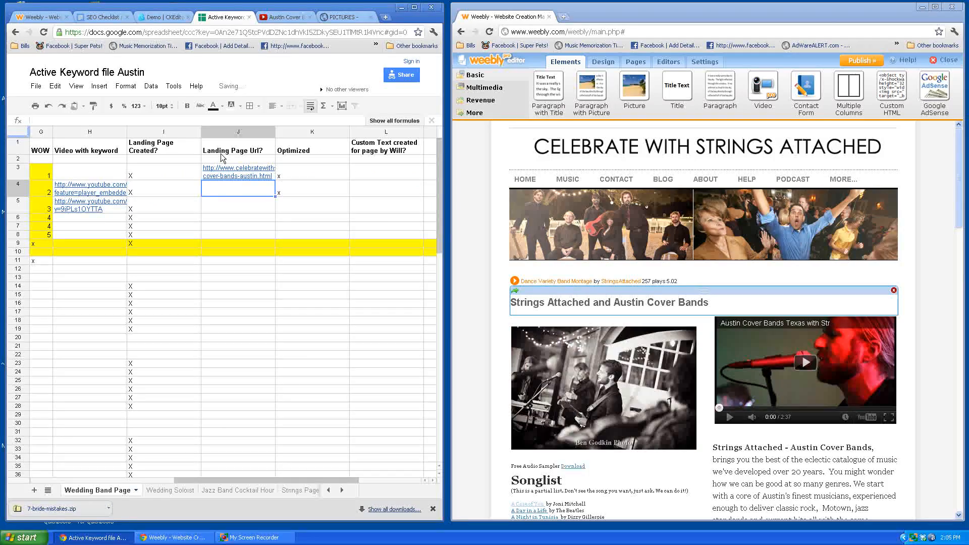
pyautogui.moveTo(229, 172)
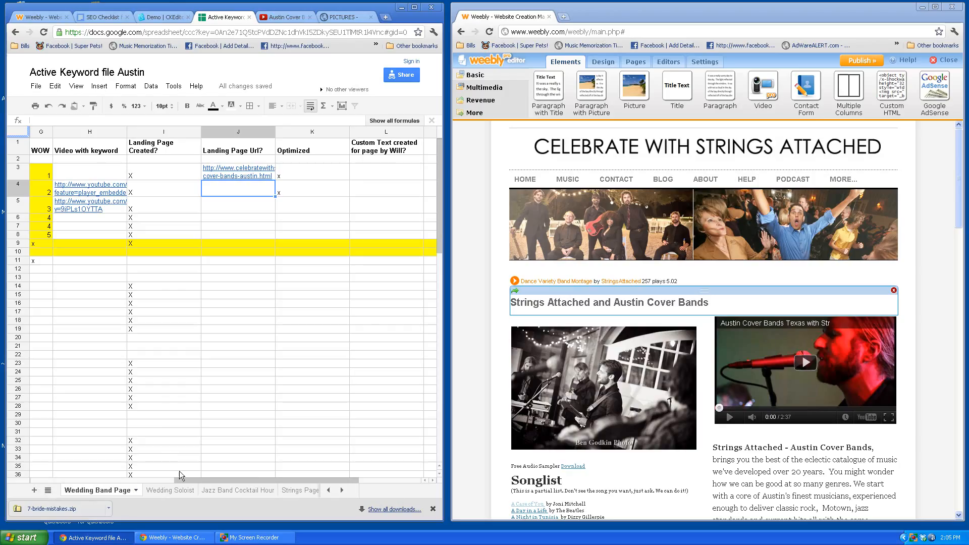
pyautogui.hscroll(-3)
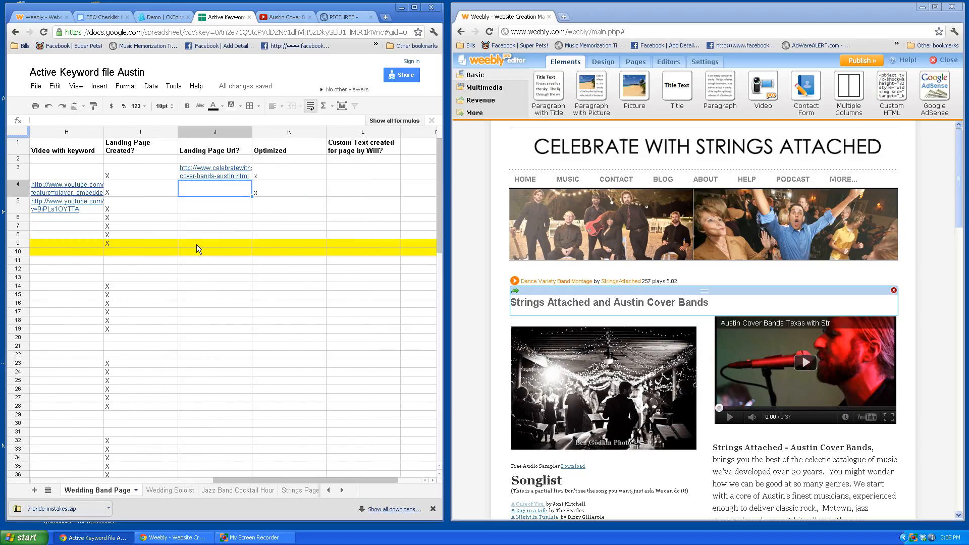
# Step: Check the live austin-cover-bands.html landing page and copy its address
pyautogui.click(214, 172)
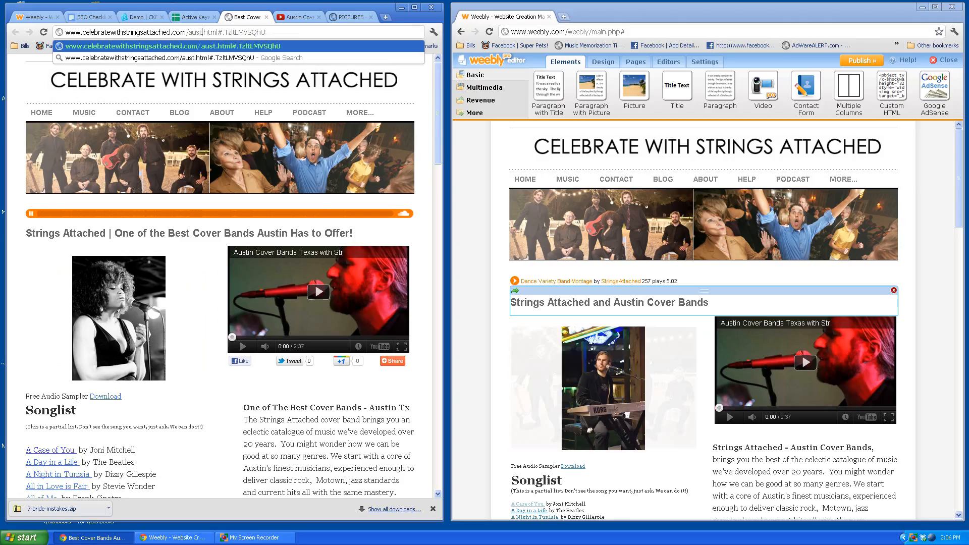
pyautogui.write('austin-cover-bands')
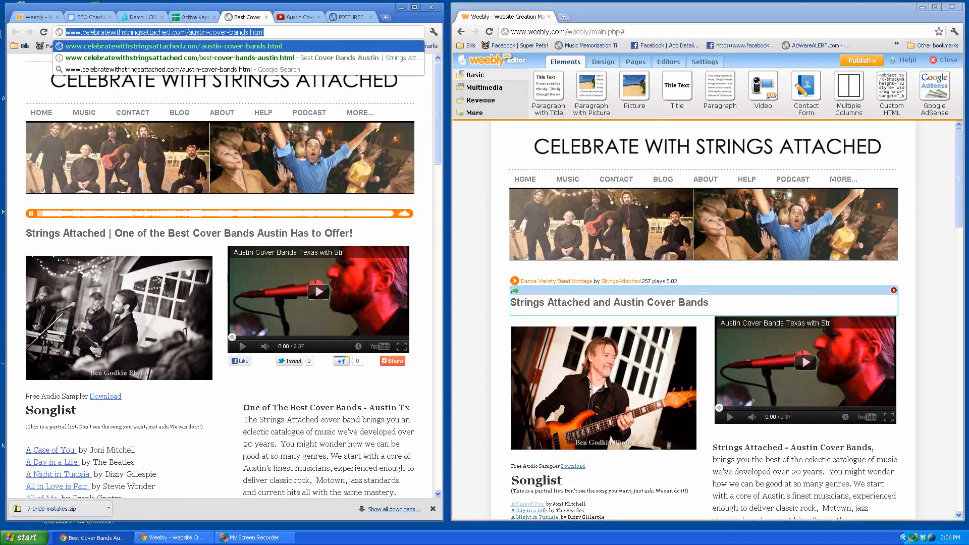
pyautogui.click(190, 17)
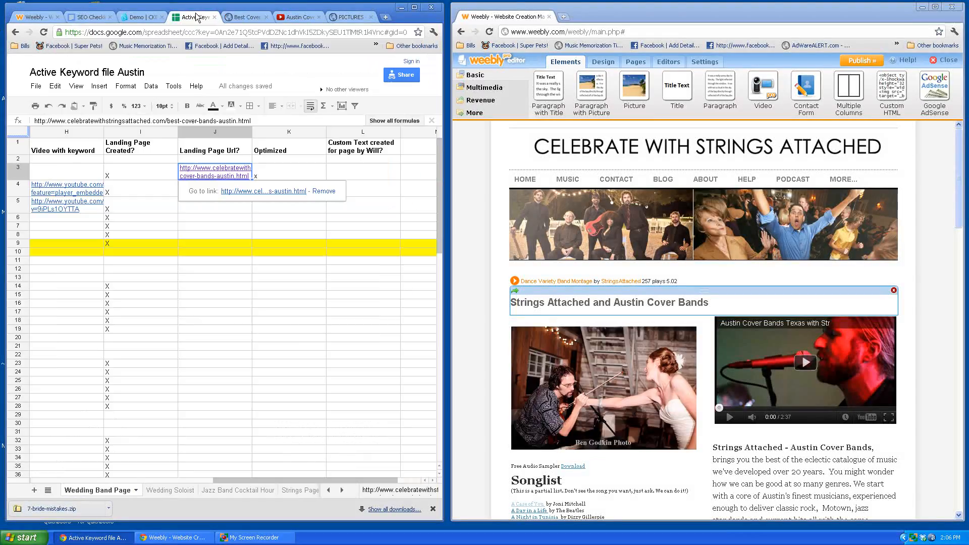
# Step: Paste the landing page URL into the austin cover bands row, then pick austin wedding bands next
pyautogui.click(214, 191)
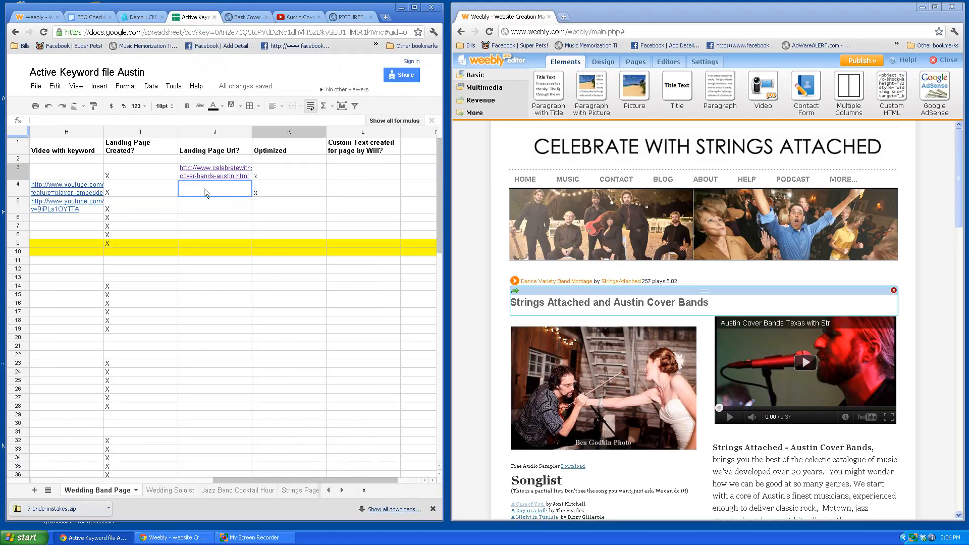
pyautogui.click(214, 189)
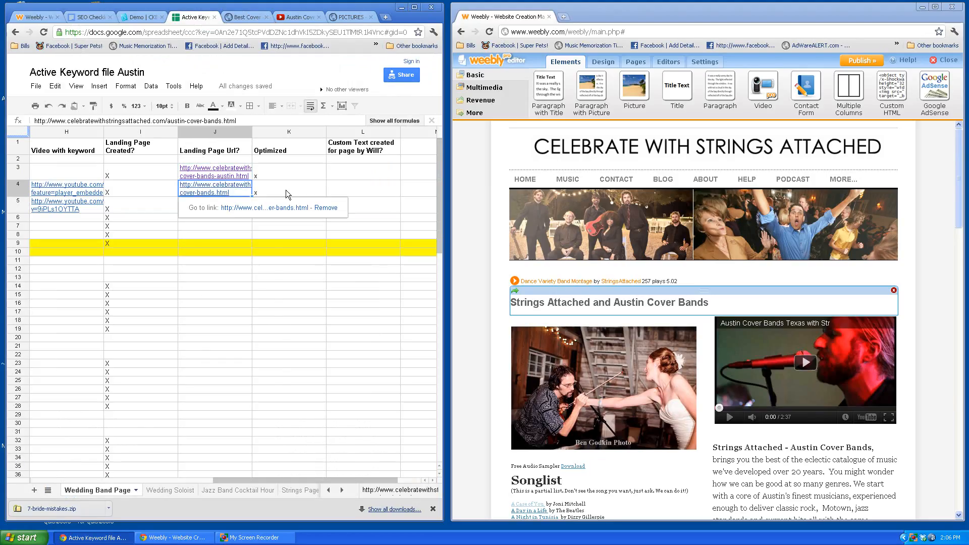
pyautogui.click(287, 189)
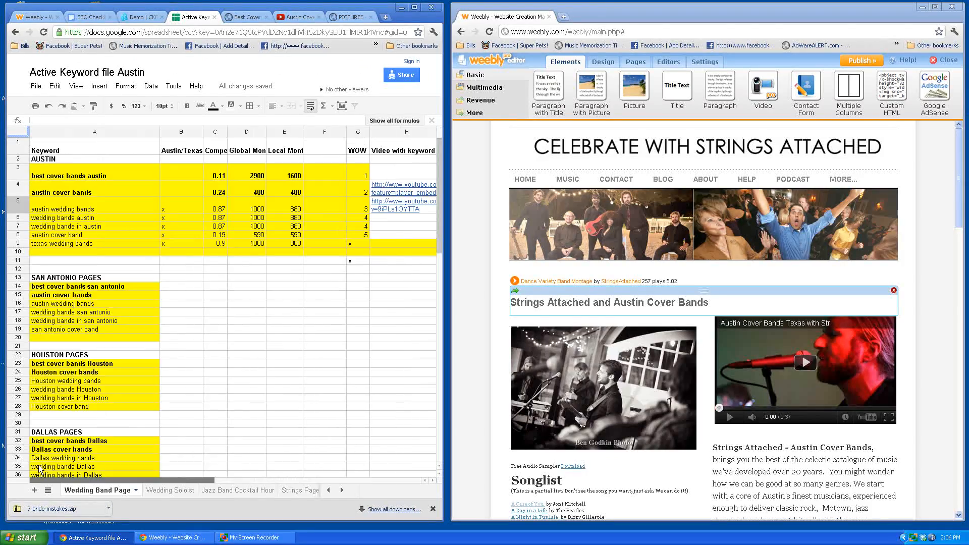
pyautogui.click(94, 209)
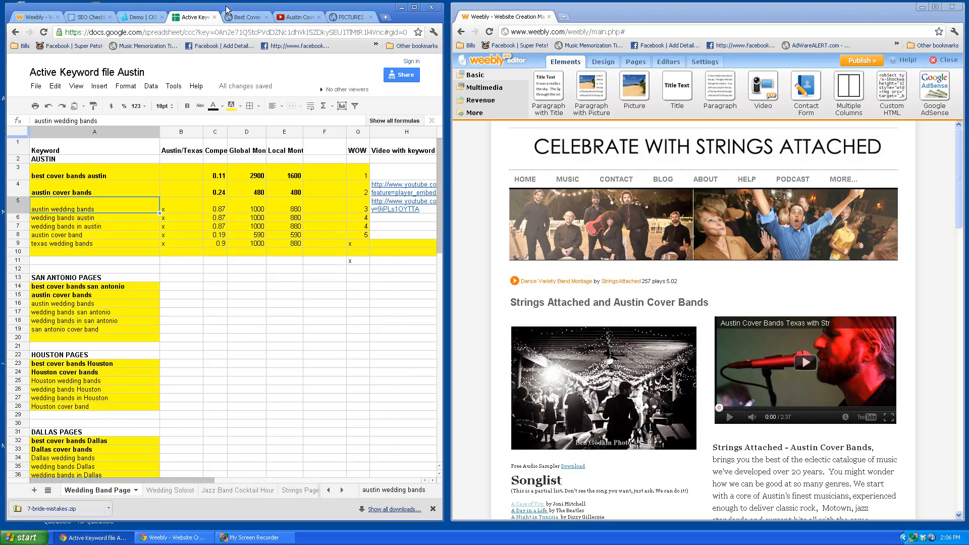
# Step: Review the SEO checklist for individual pages, then bring up My Screen Recorder
pyautogui.click(90, 17)
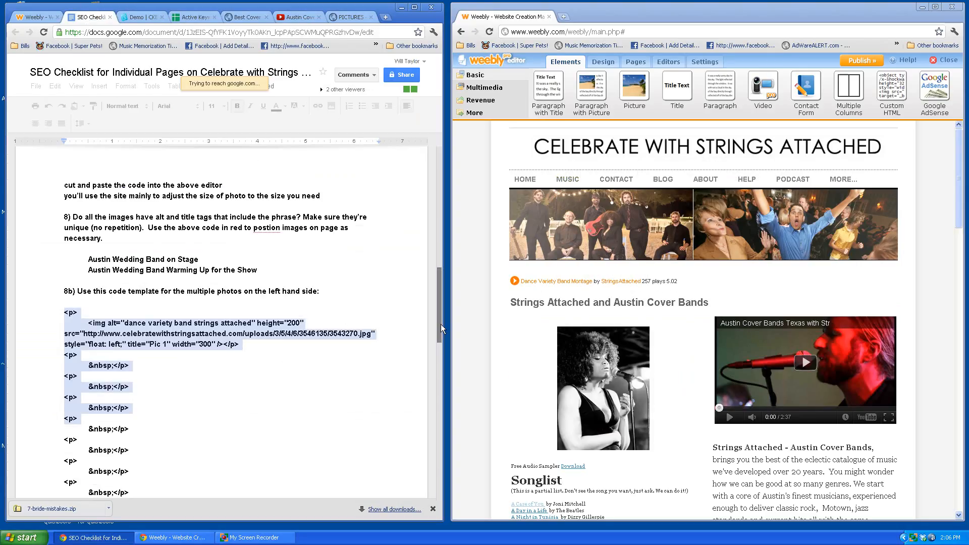
pyautogui.scroll(3)
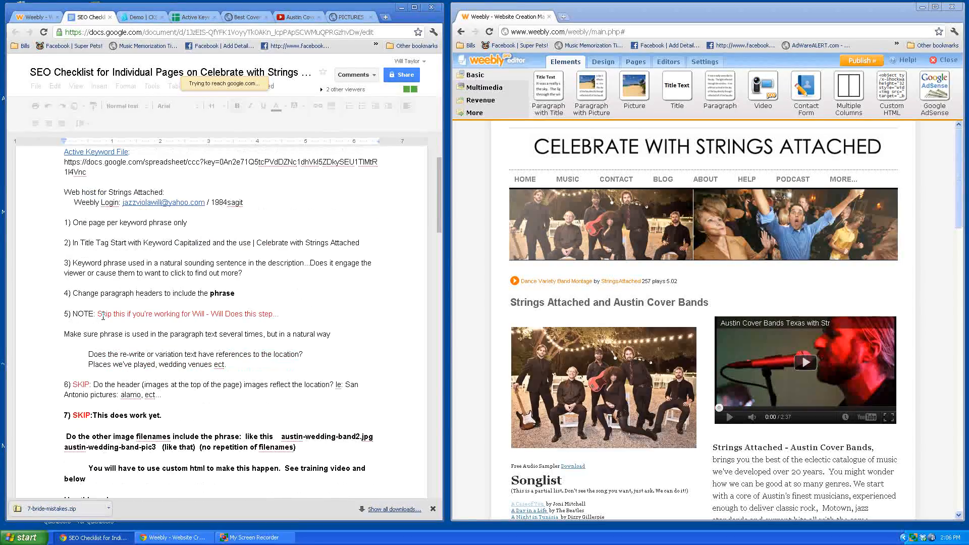
pyautogui.scroll(-3)
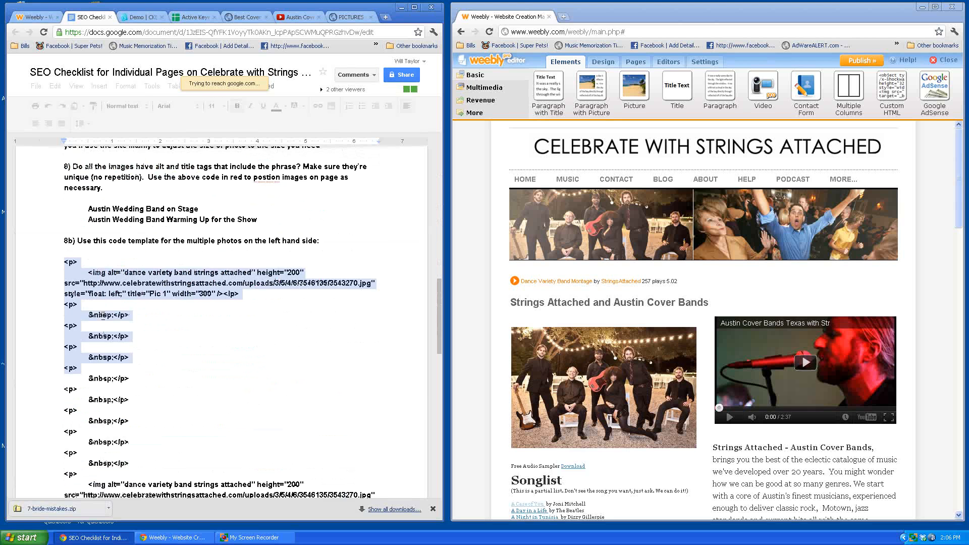
pyautogui.scroll(-3)
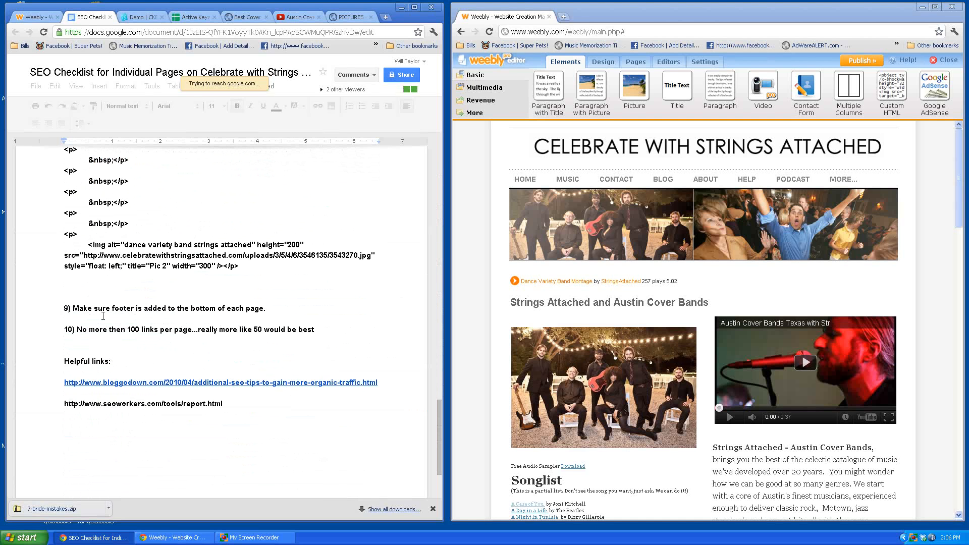
pyautogui.scroll(3)
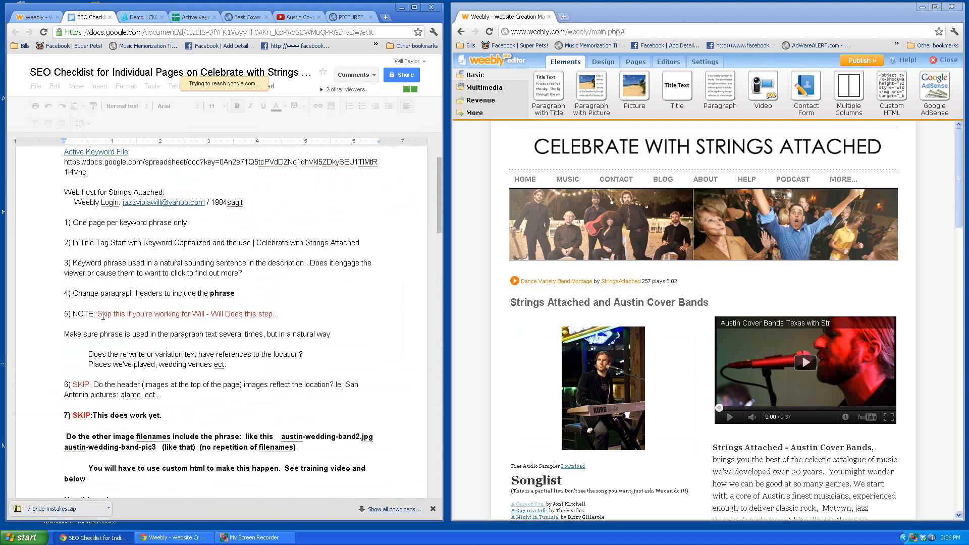
pyautogui.scroll(3)
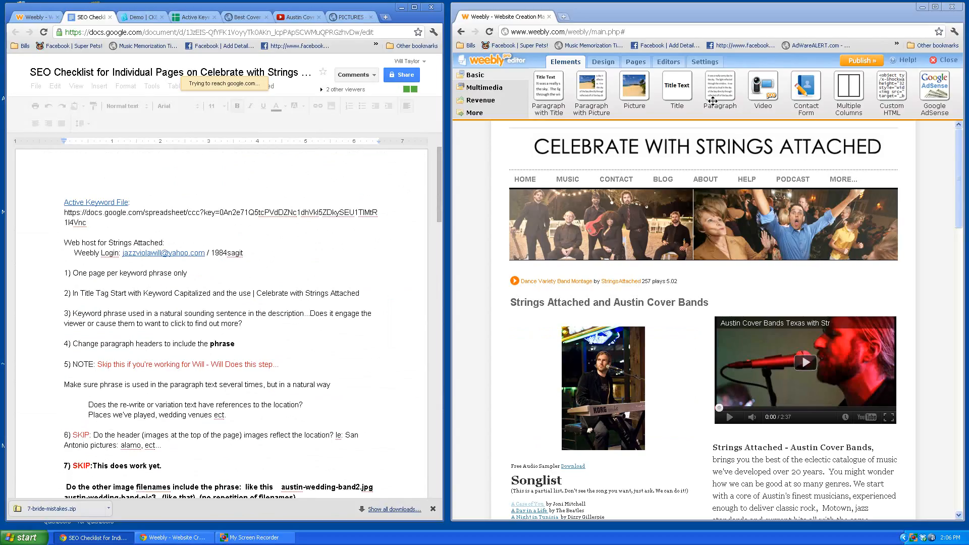
pyautogui.click(602, 388)
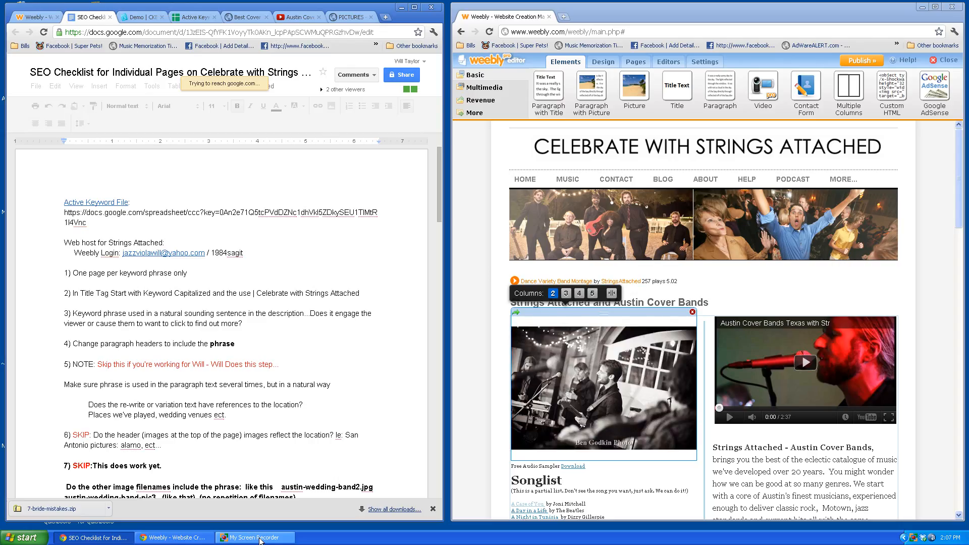
pyautogui.click(254, 537)
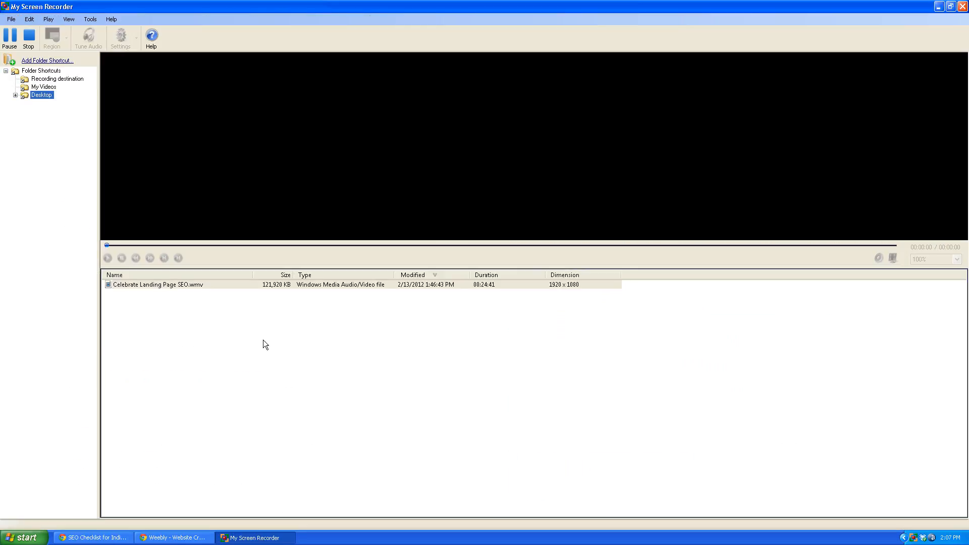